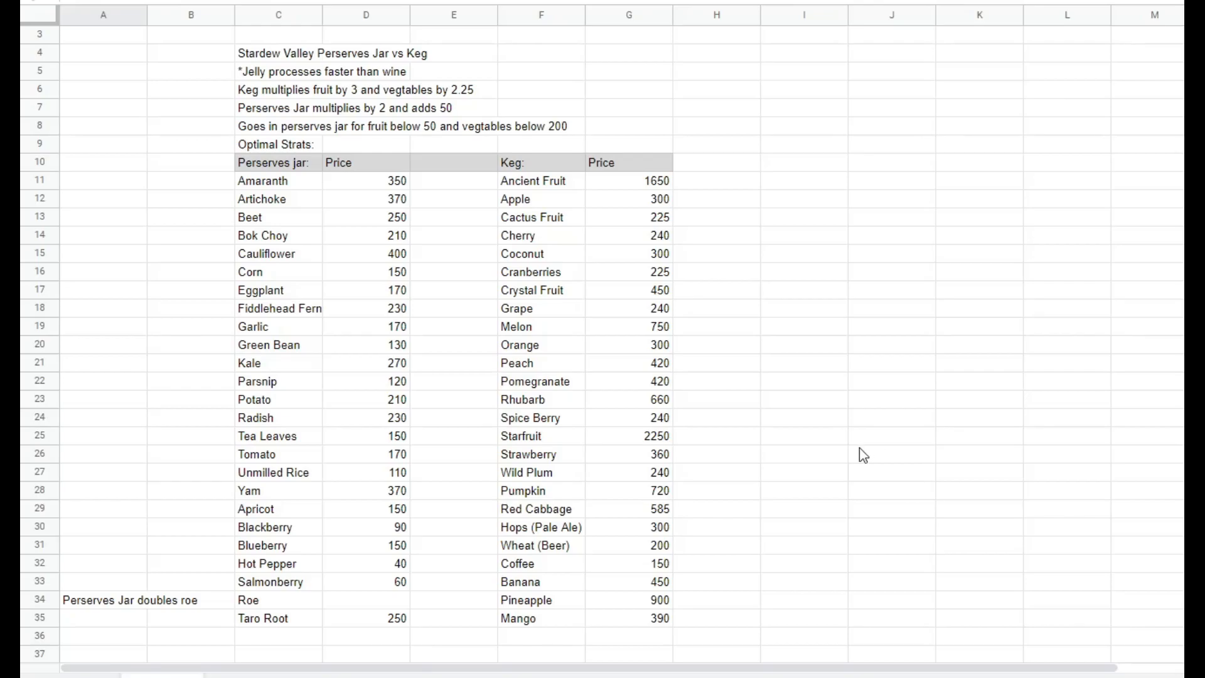
mouse_move(459, 175)
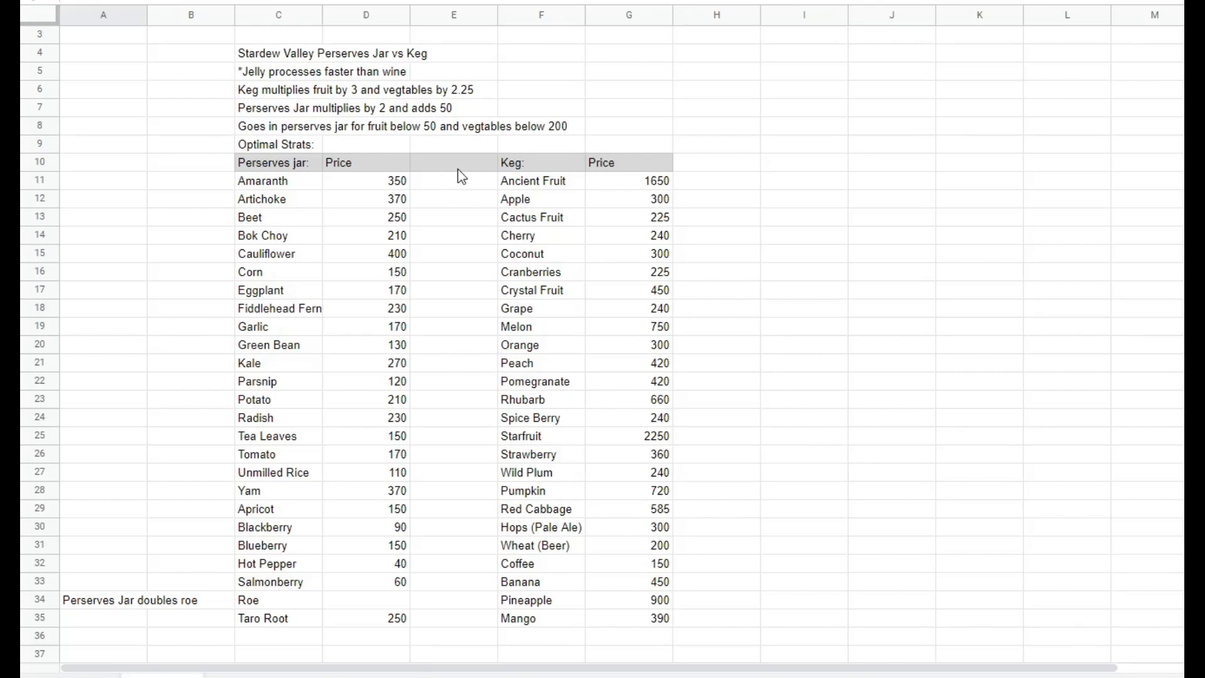
mouse_move(726, 263)
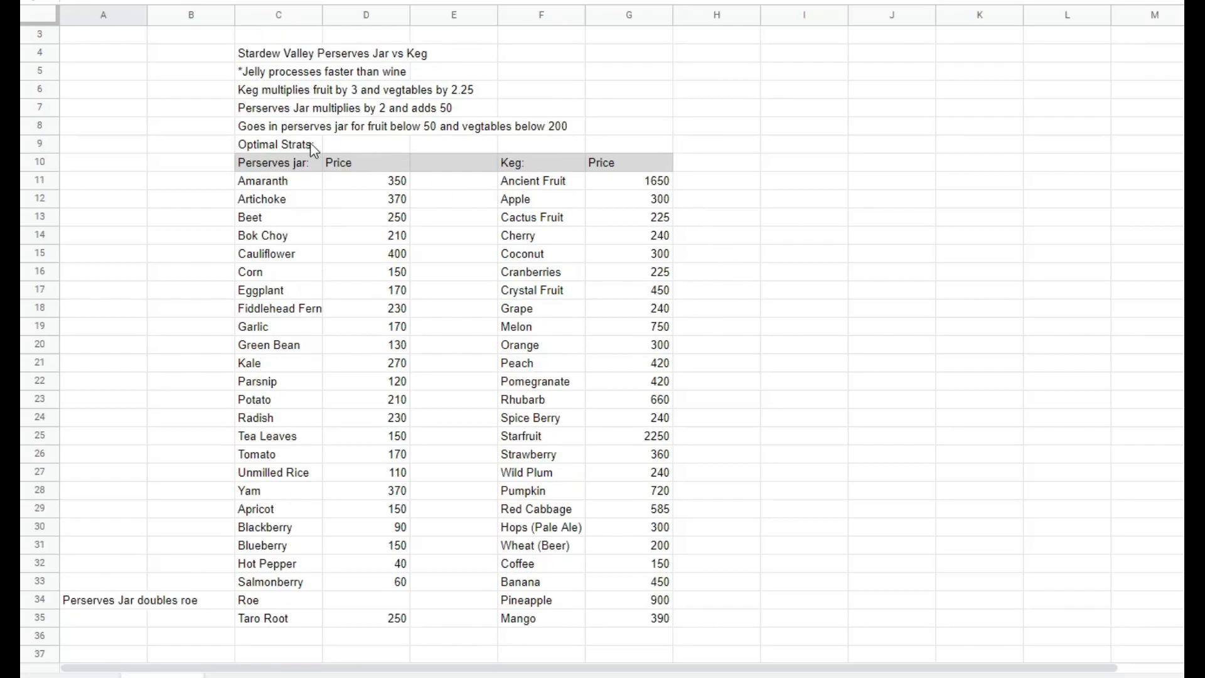
mouse_move(300, 141)
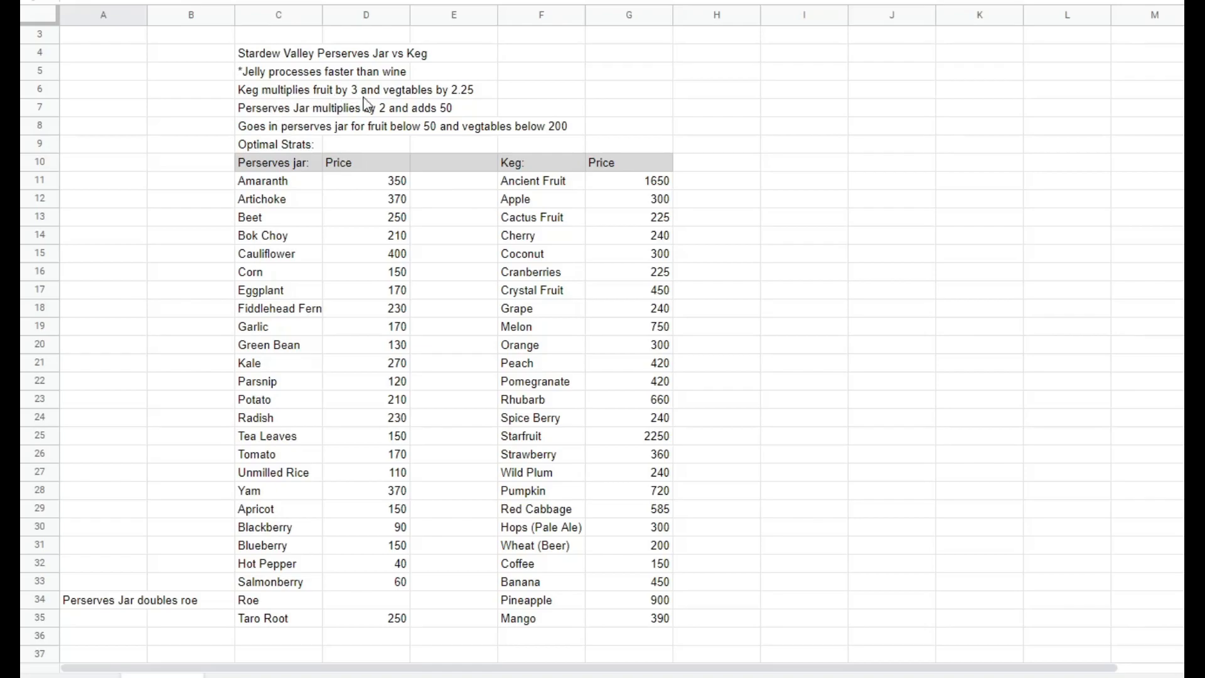
mouse_move(412, 116)
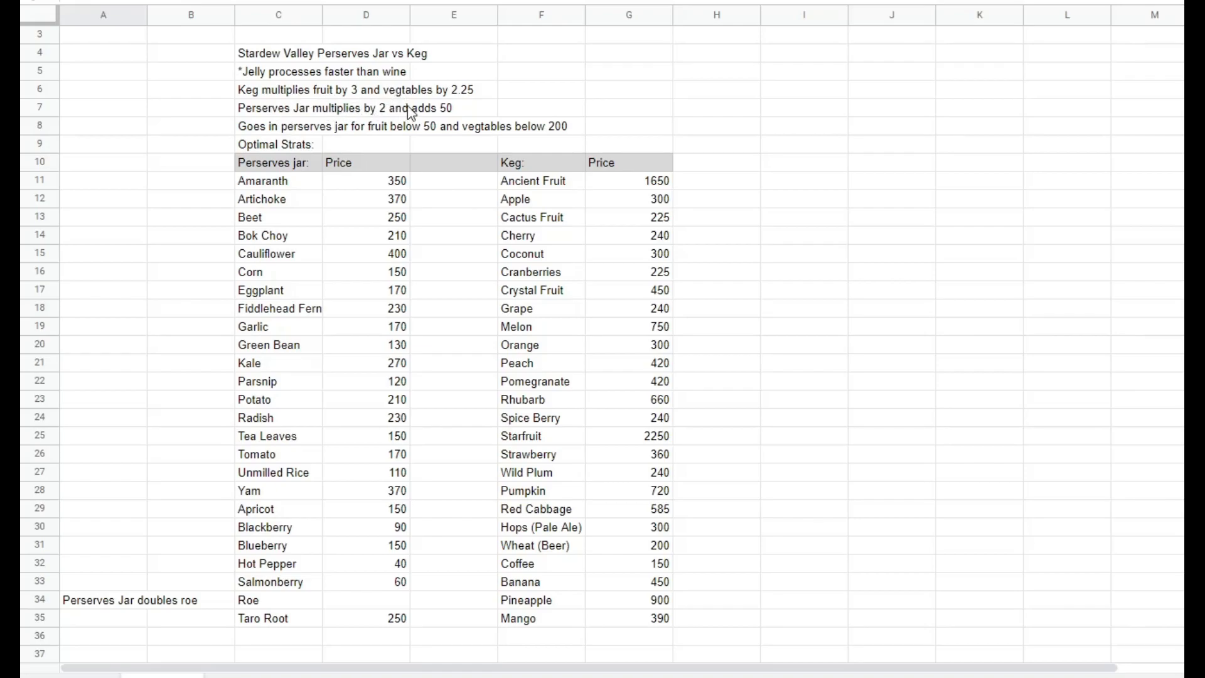
mouse_move(475, 104)
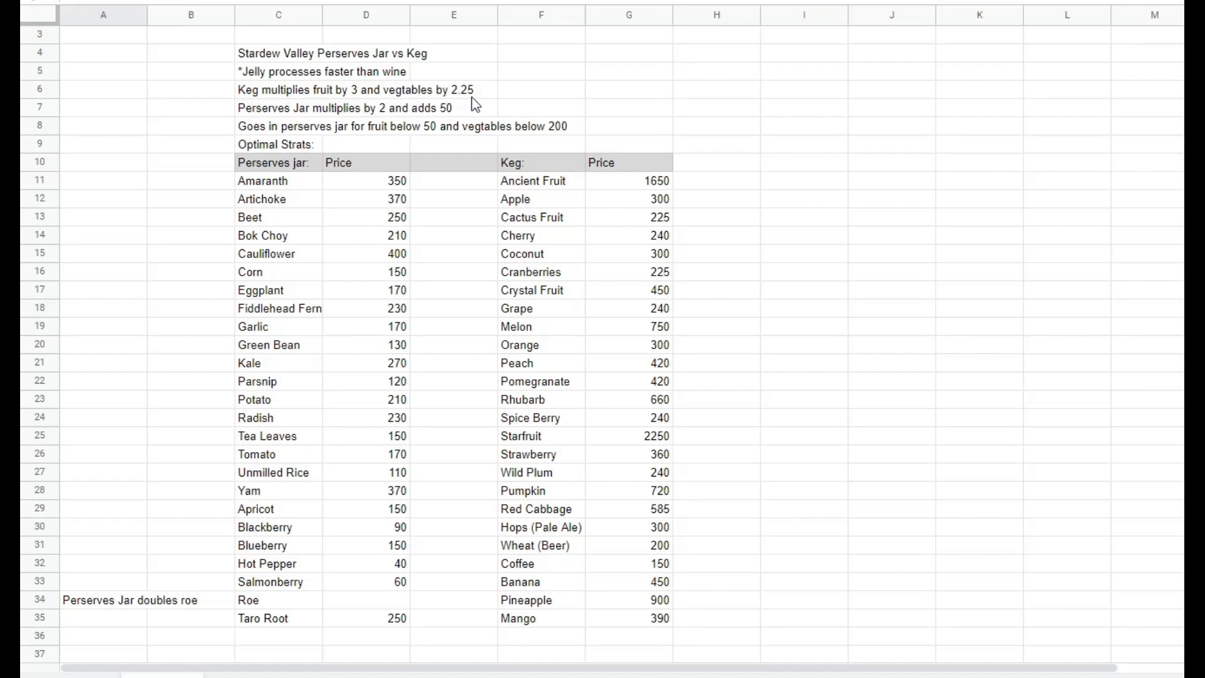
mouse_move(322, 117)
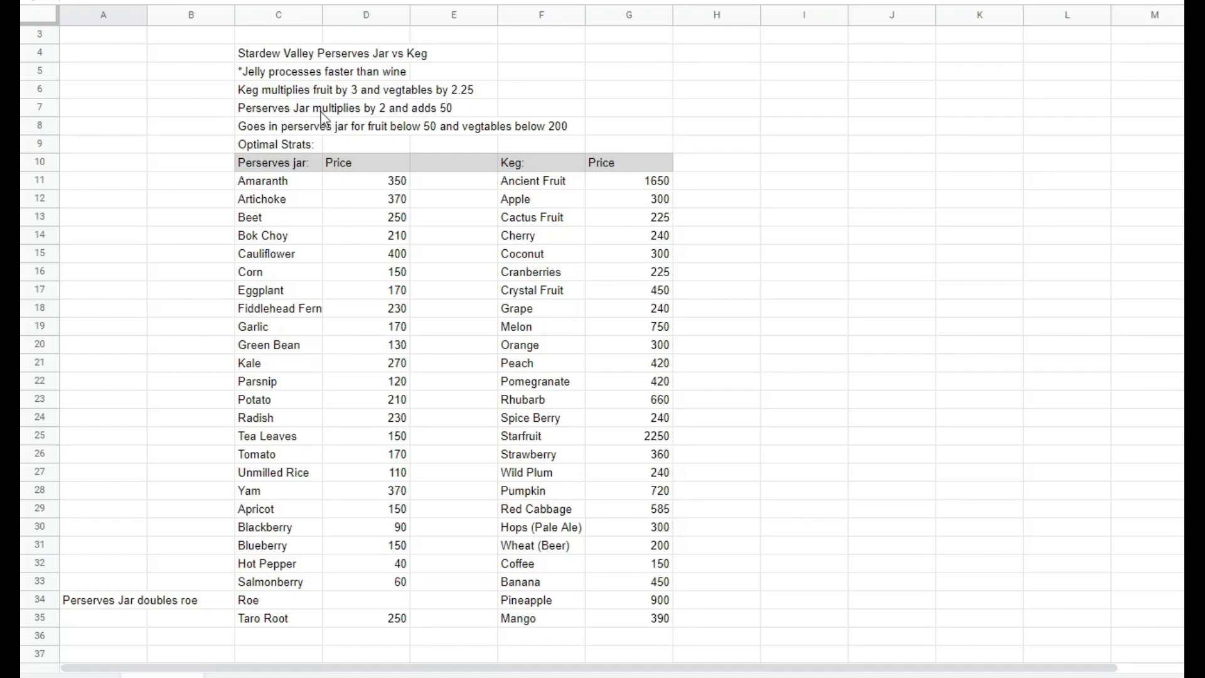
mouse_move(432, 113)
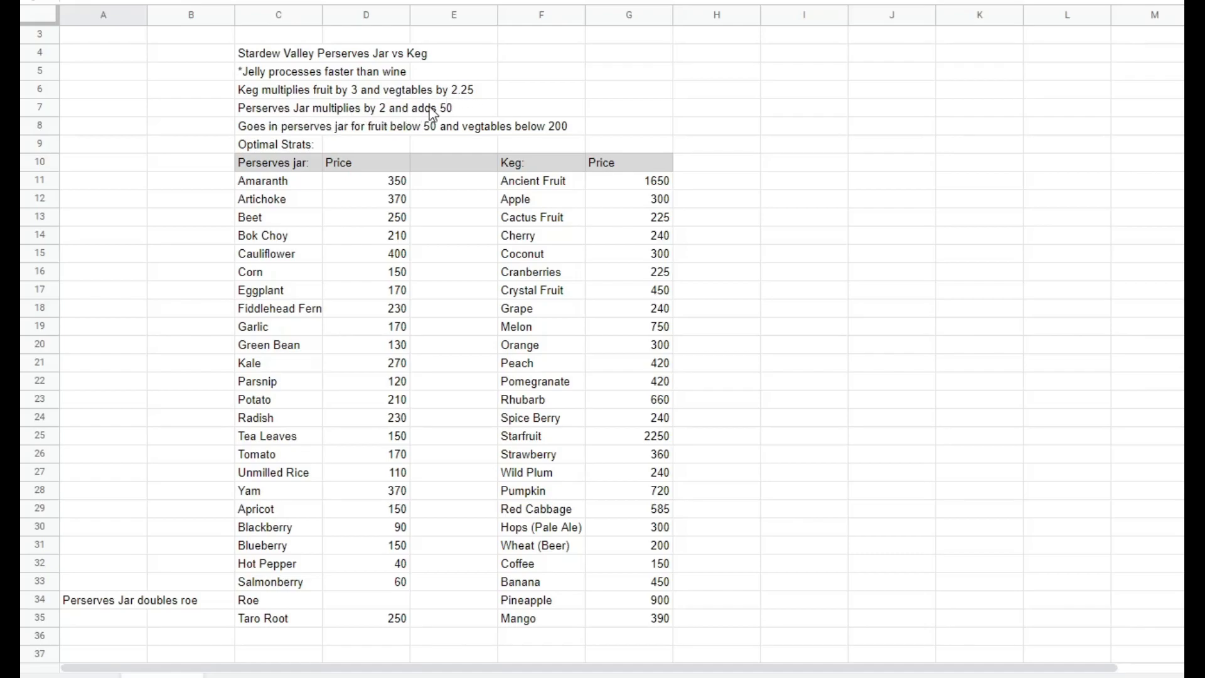
mouse_move(295, 154)
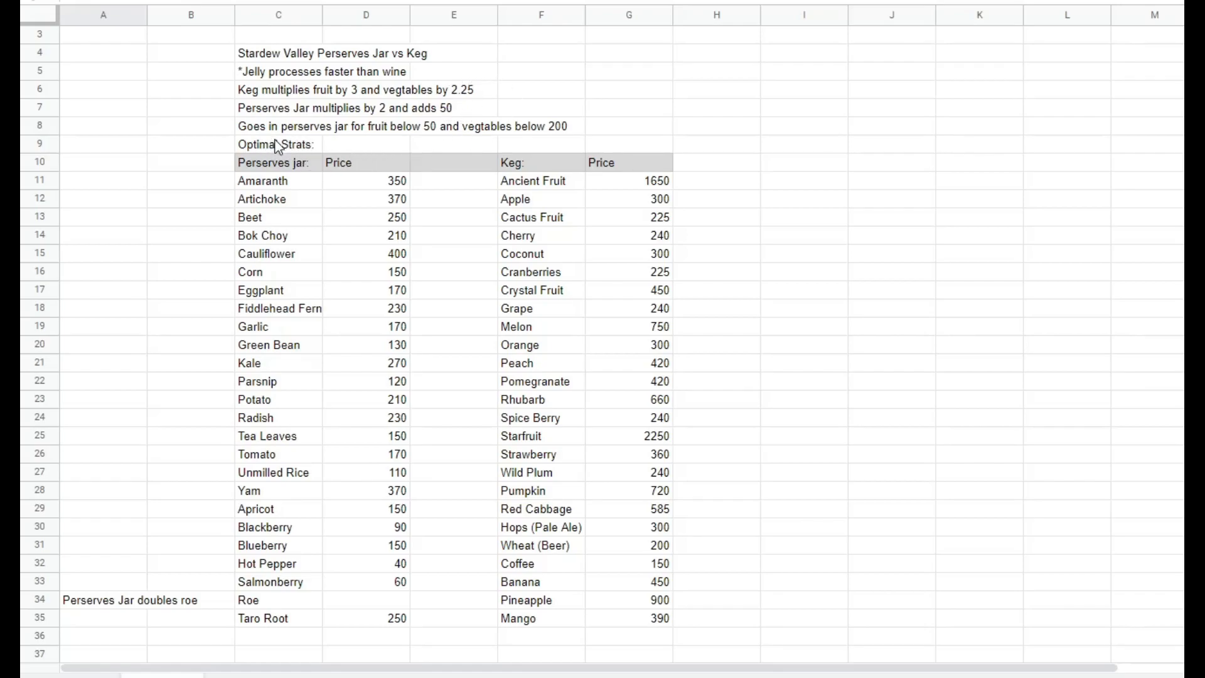
mouse_move(198, 162)
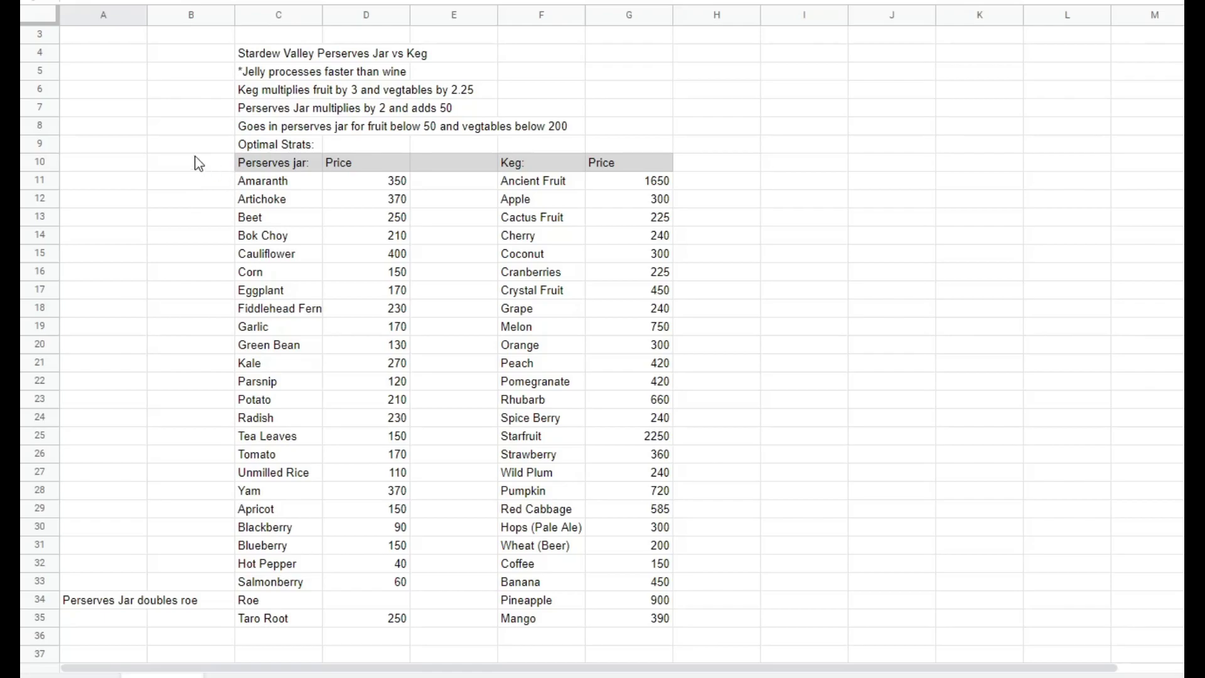
mouse_move(378, 158)
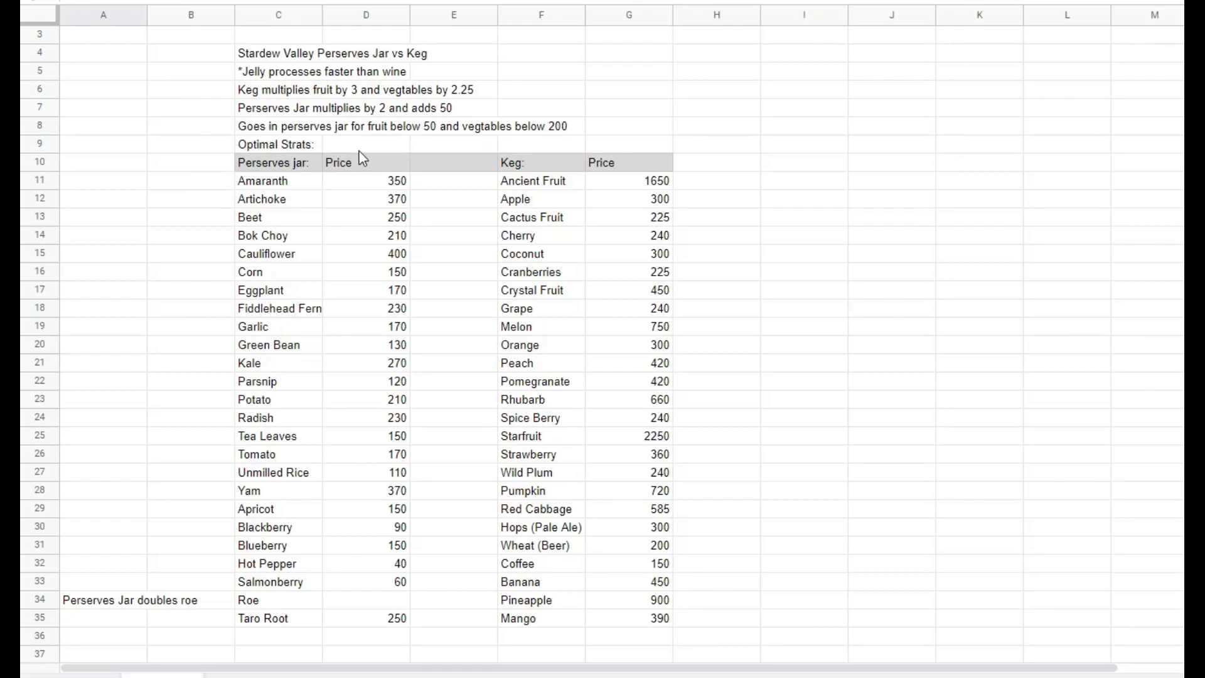
mouse_move(507, 139)
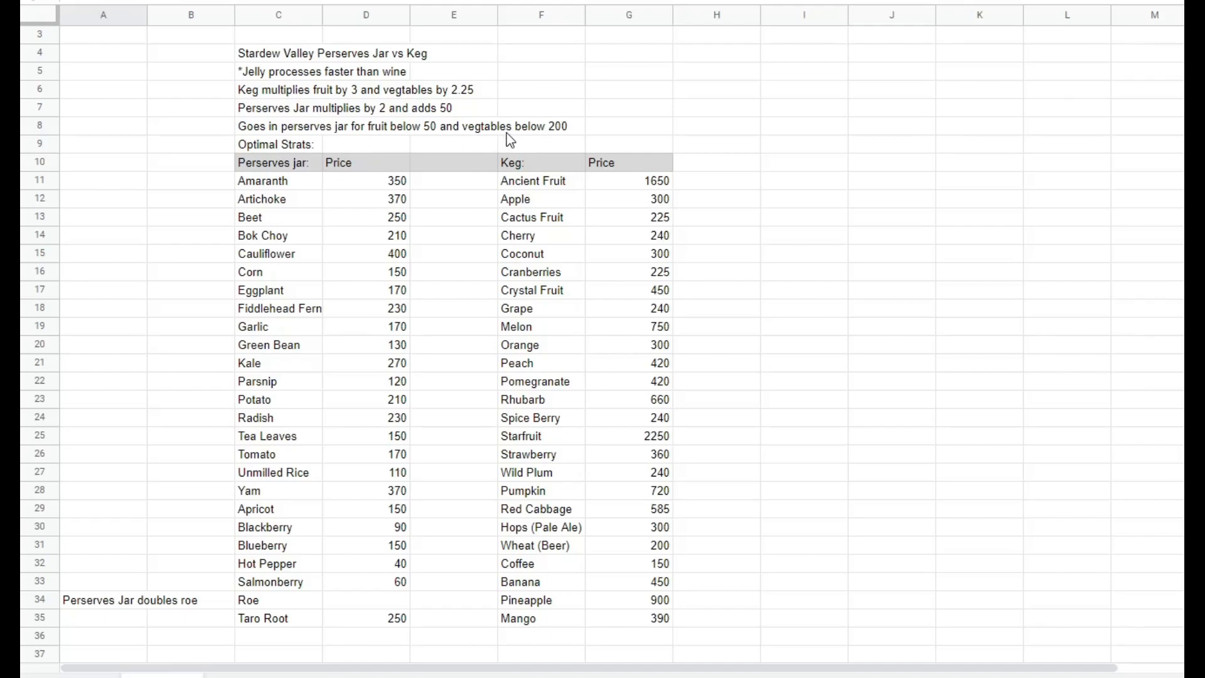
mouse_move(449, 164)
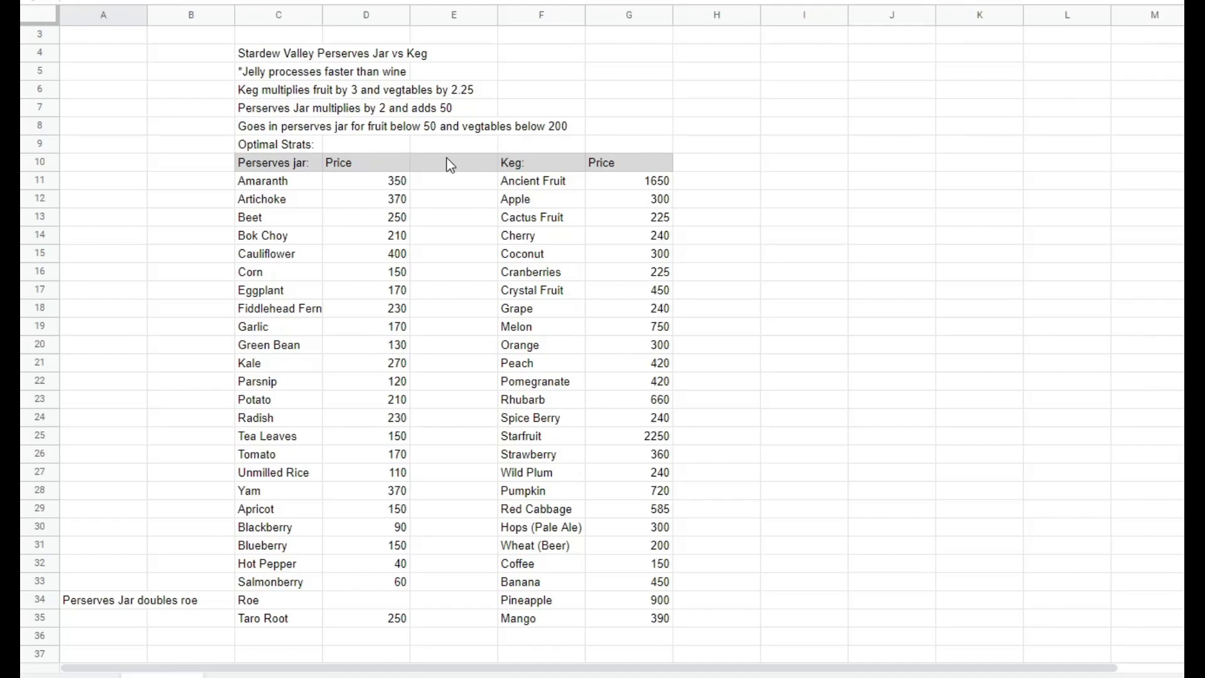
mouse_move(356, 194)
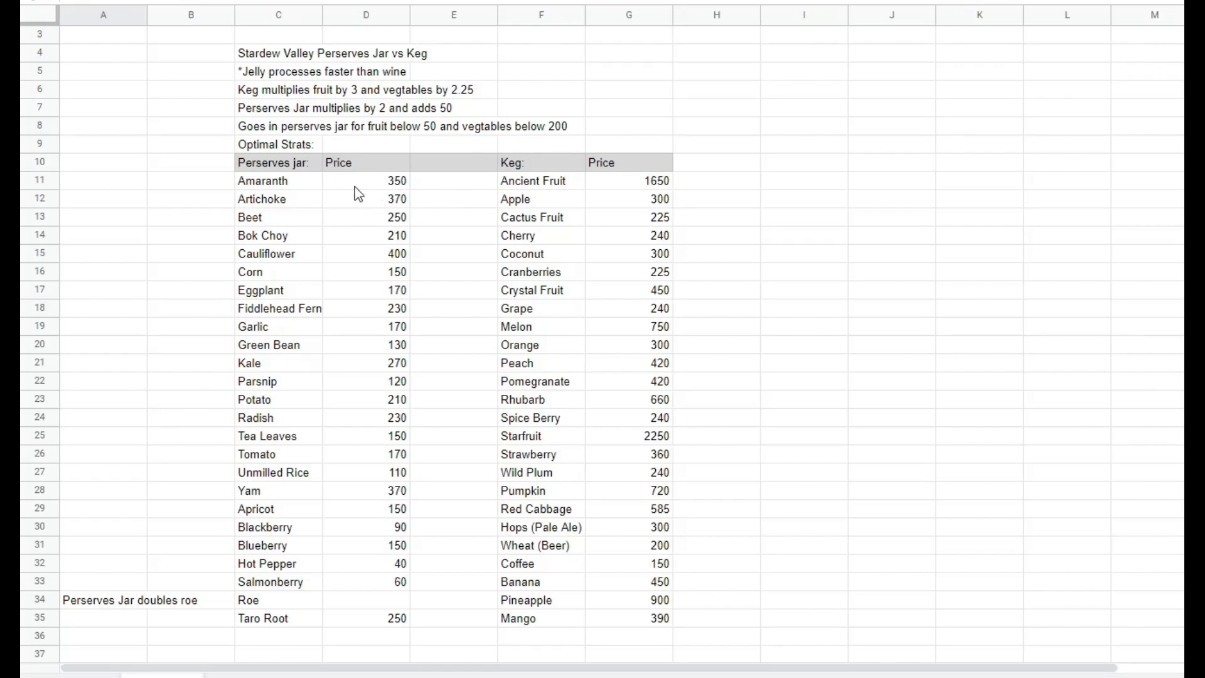
left_click(366, 181)
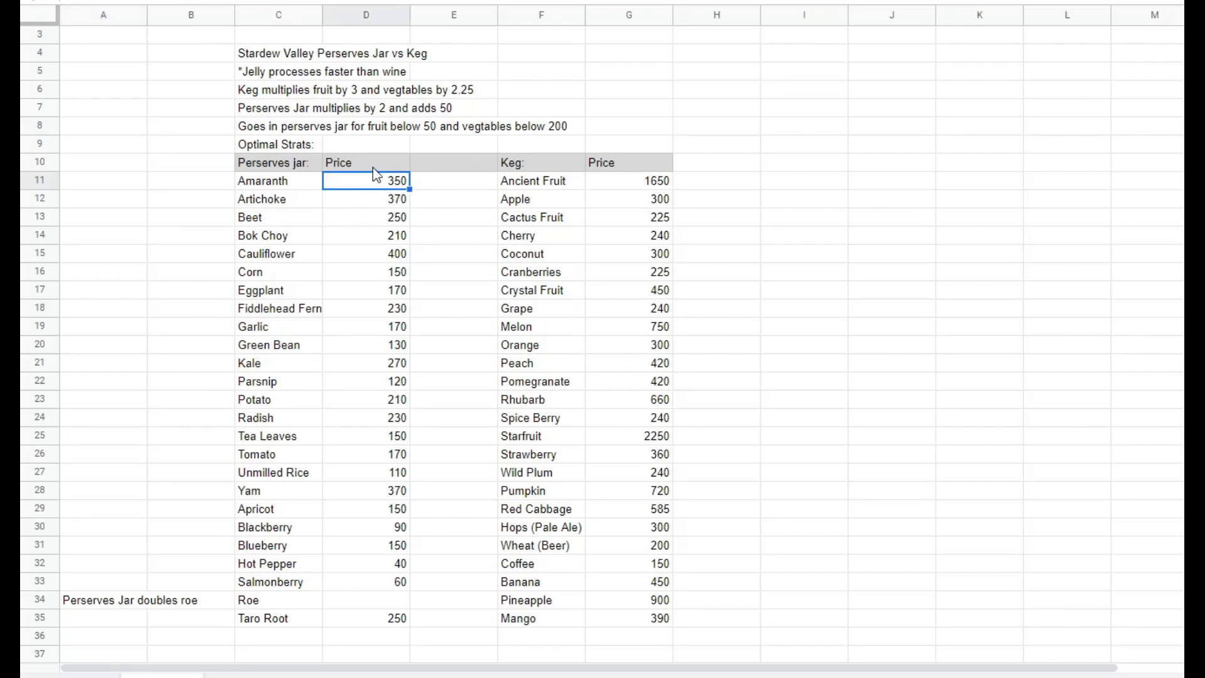
left_click(366, 162)
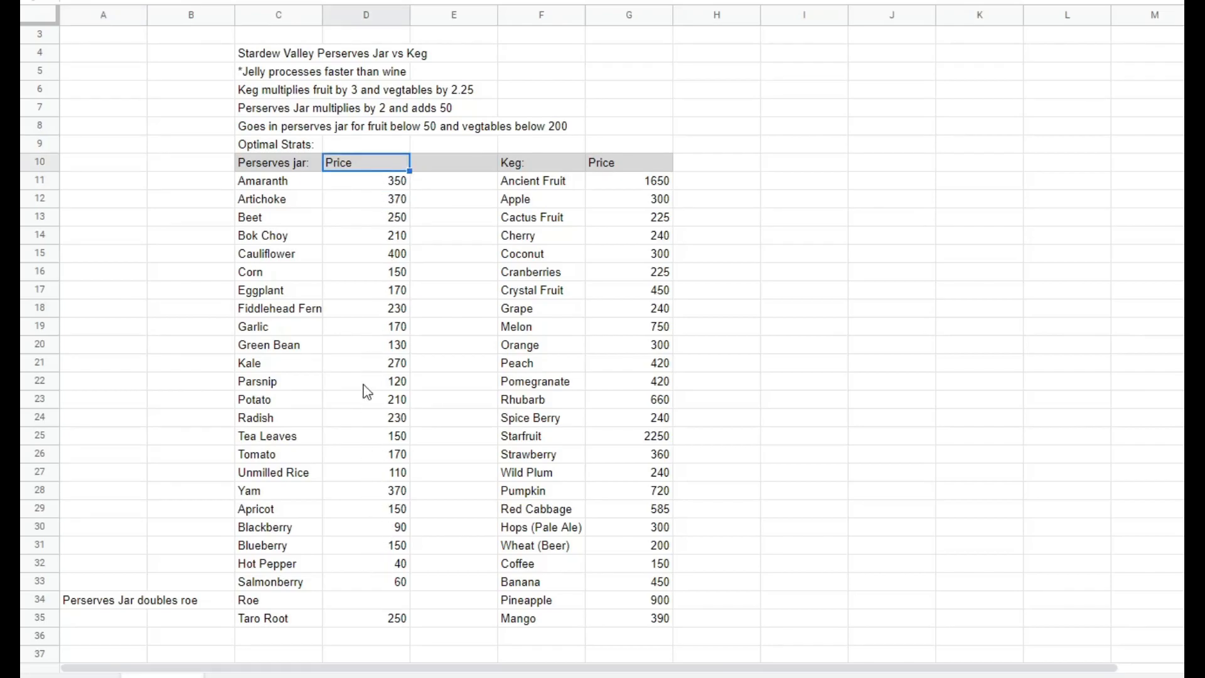
left_click(629, 162)
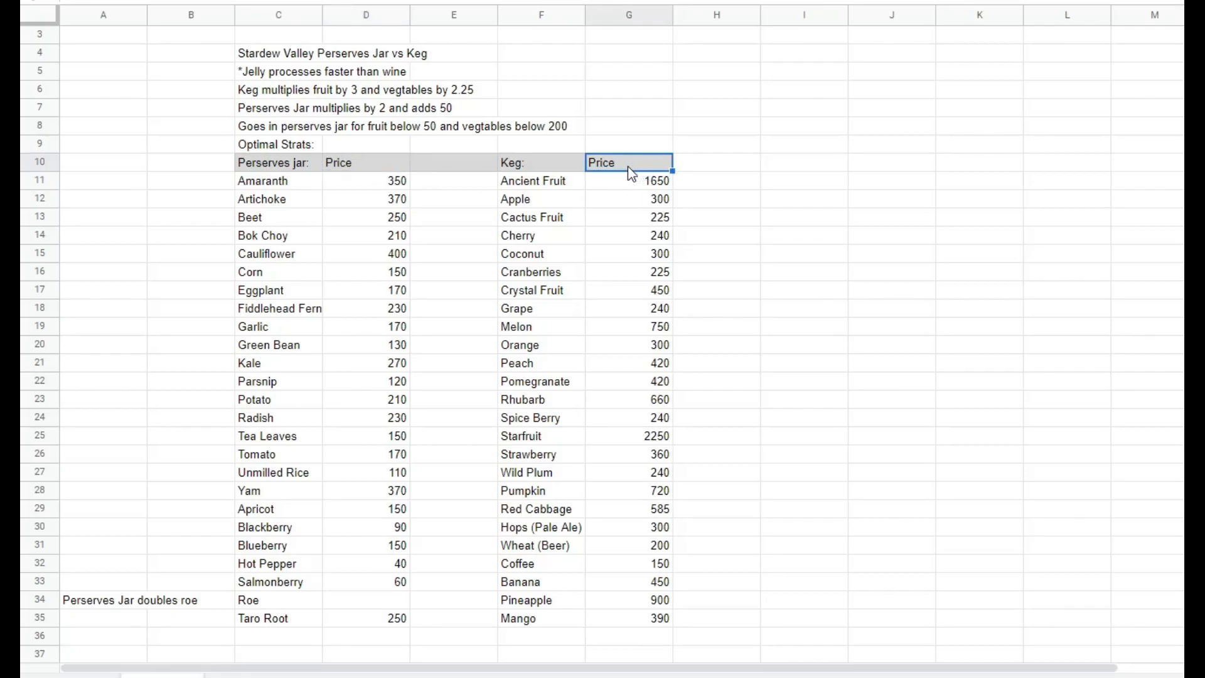
mouse_move(291, 403)
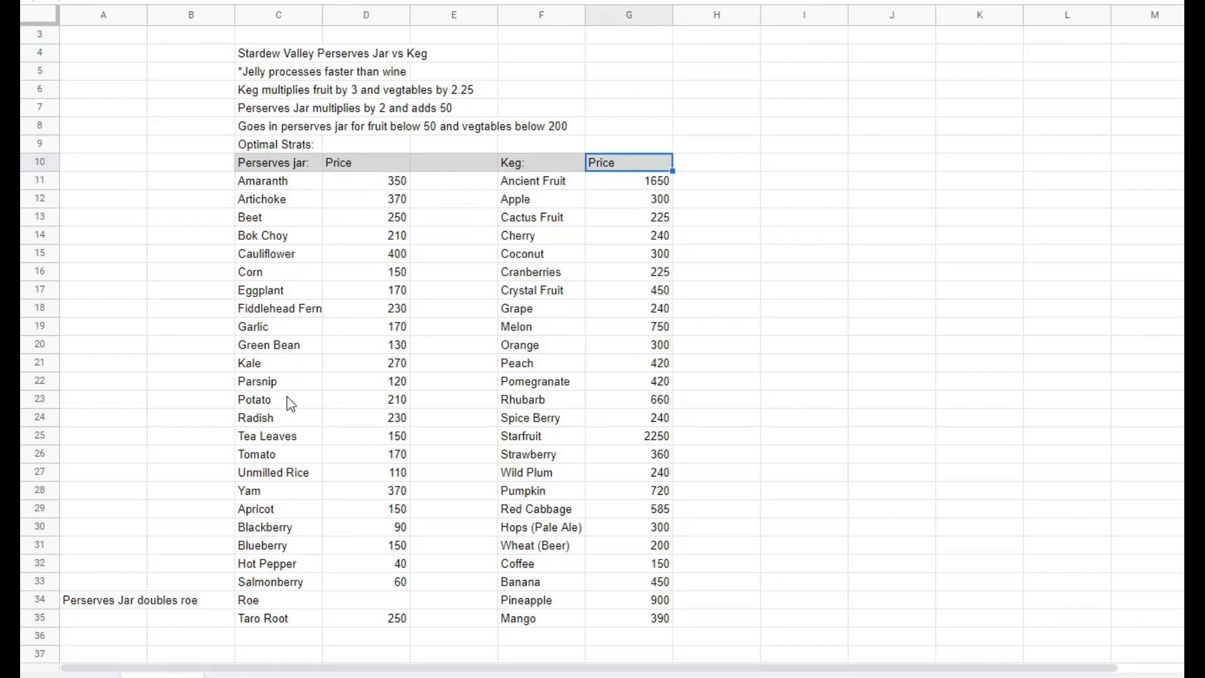
scroll("down", 3)
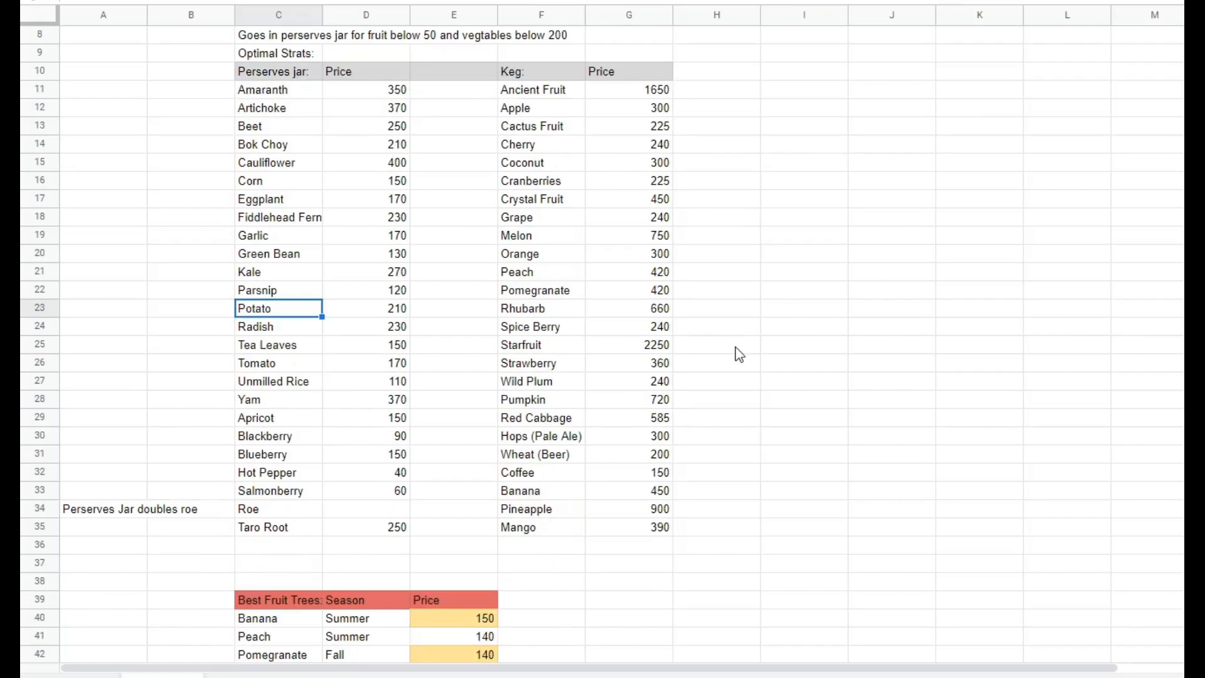
left_click(279, 508)
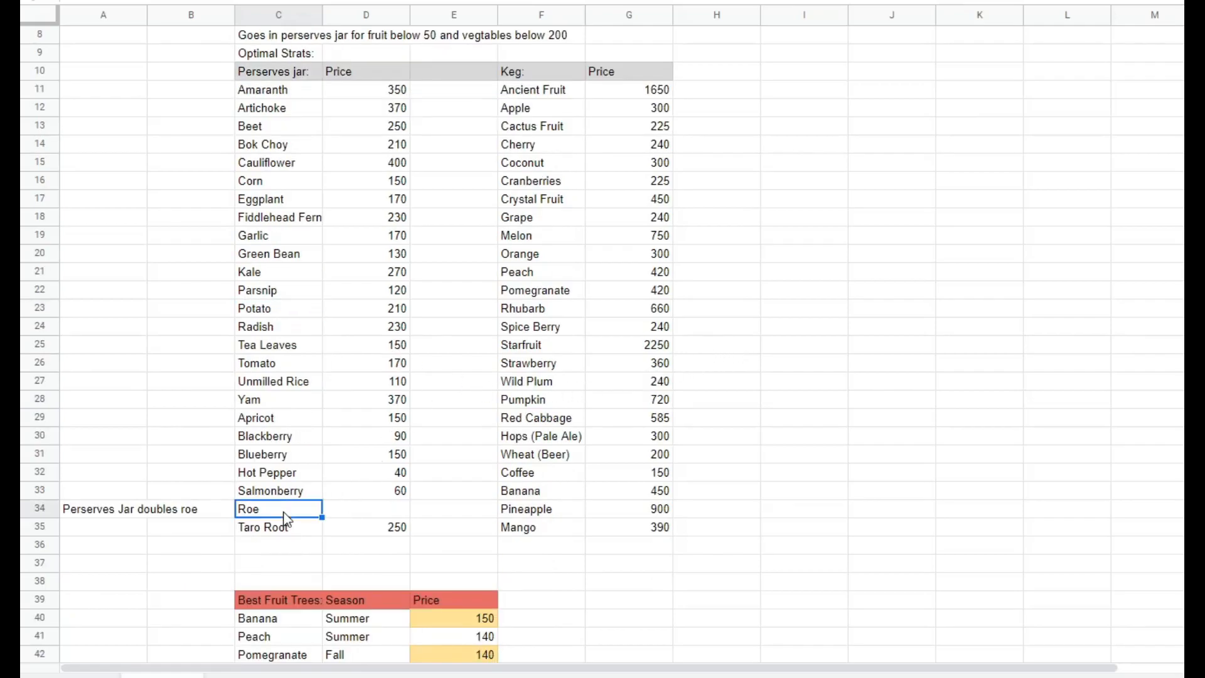
mouse_move(172, 523)
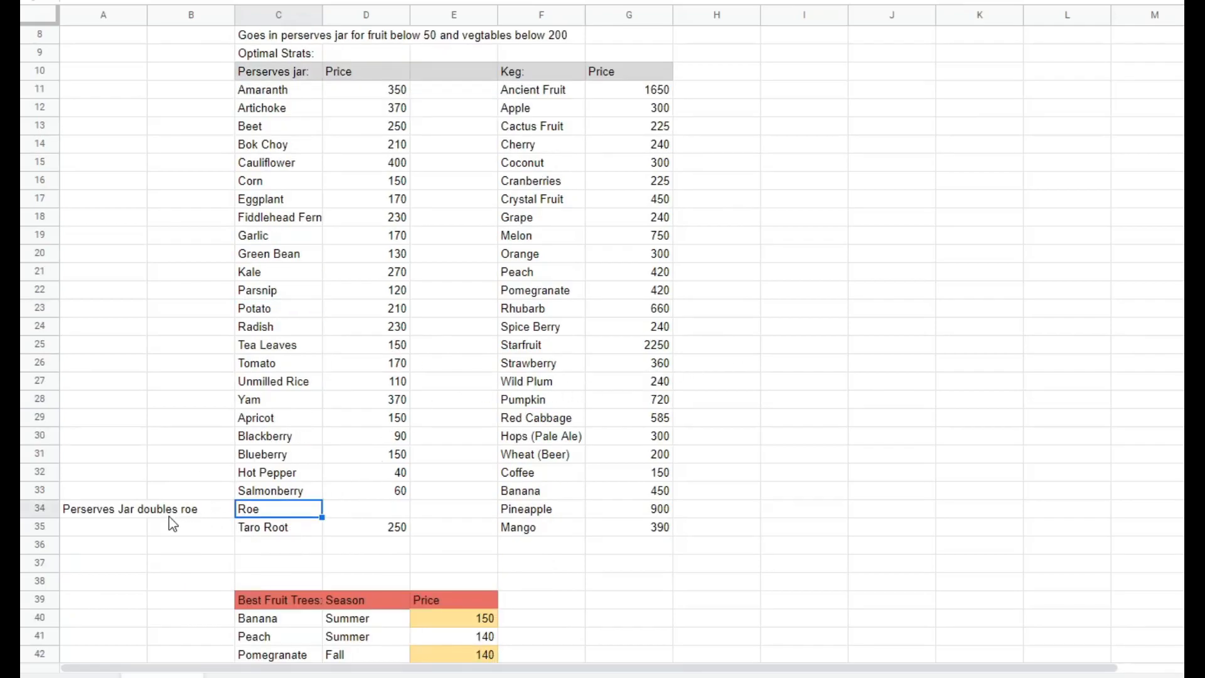
left_click(103, 527)
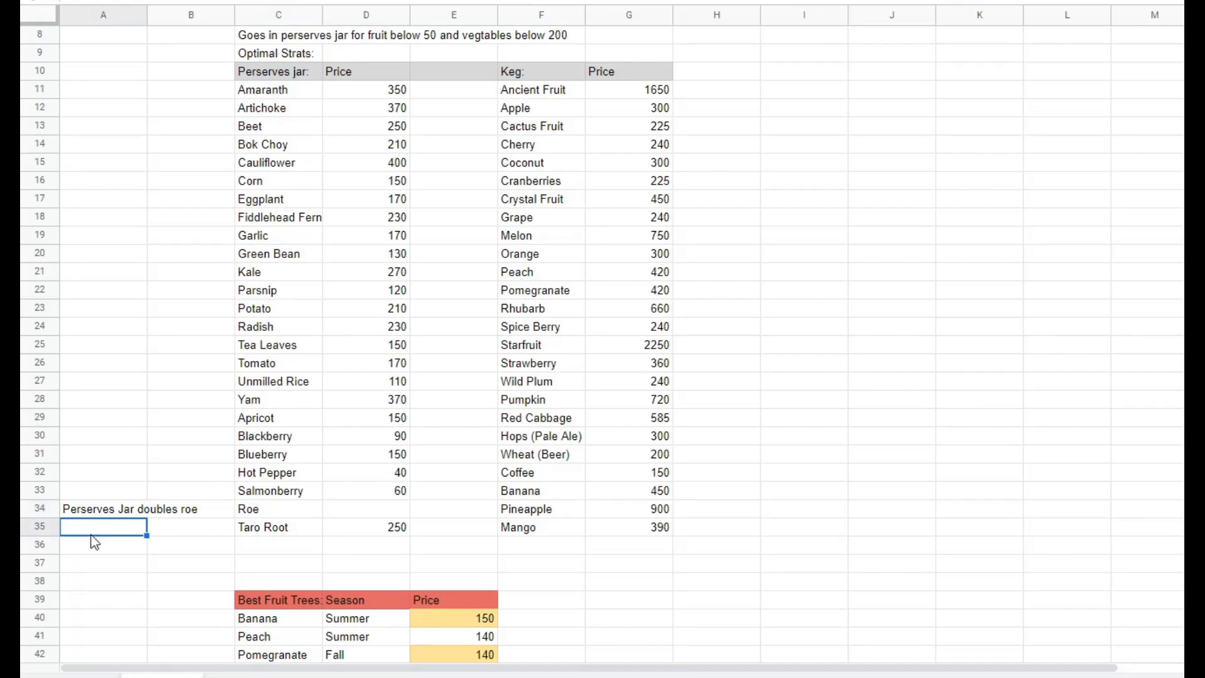
mouse_move(107, 514)
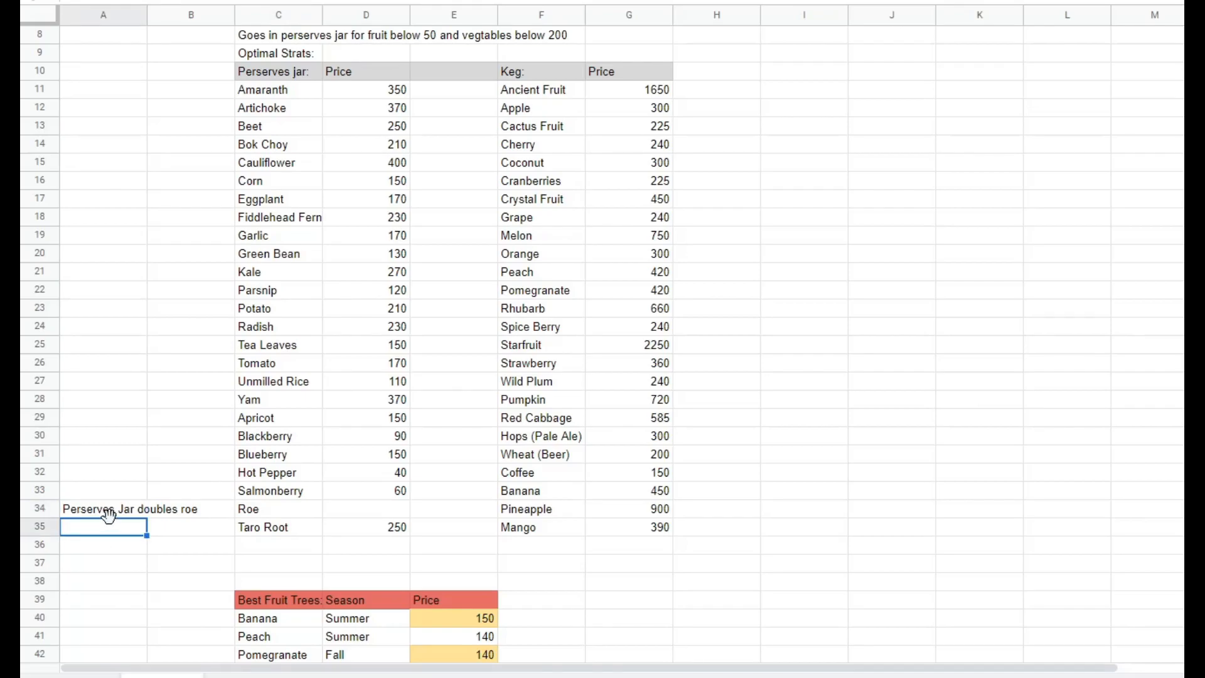
mouse_move(408, 340)
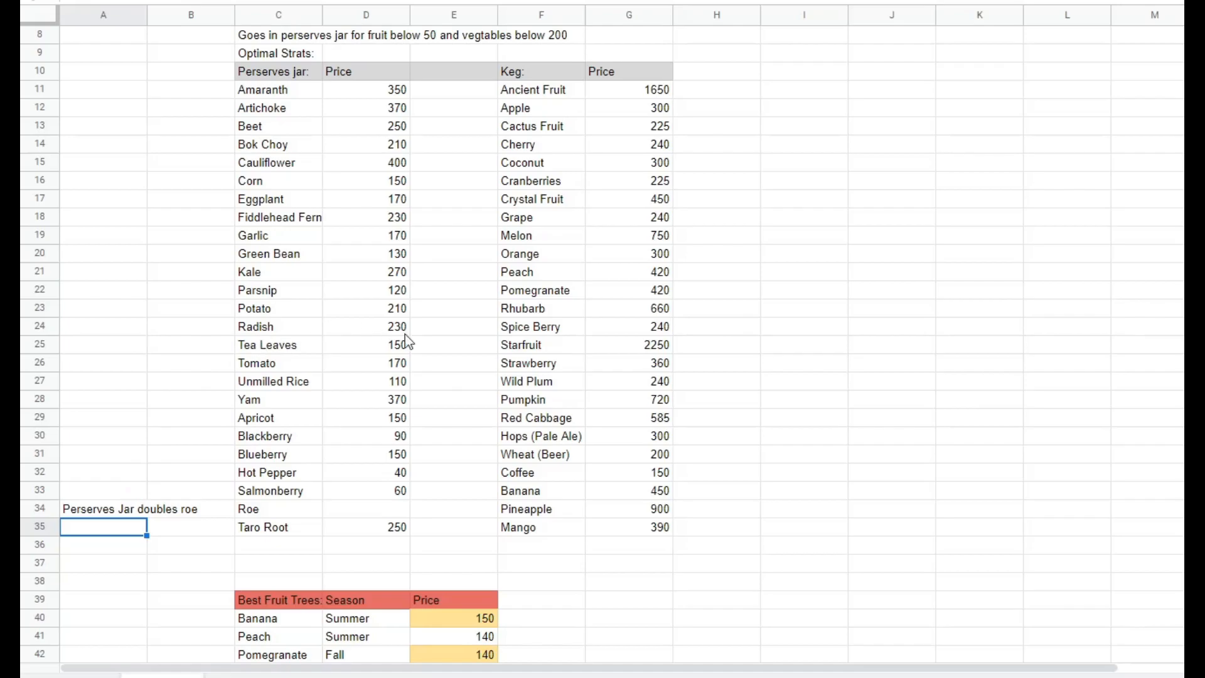
left_click(542, 455)
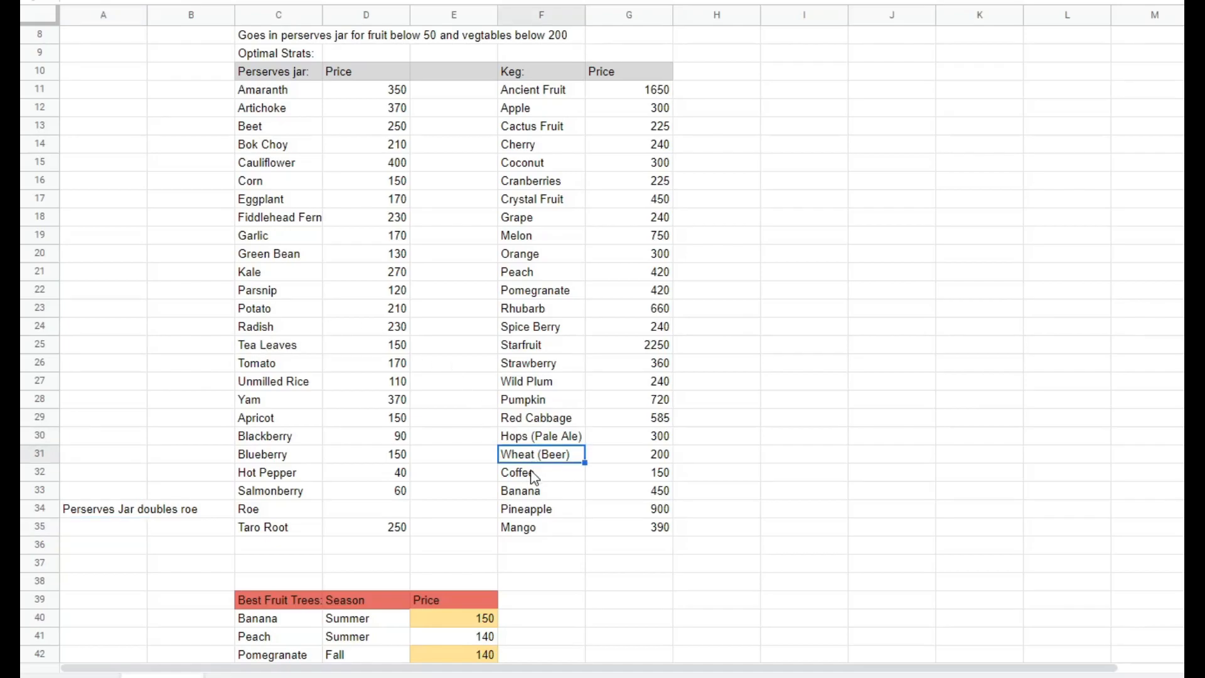
left_click(541, 472)
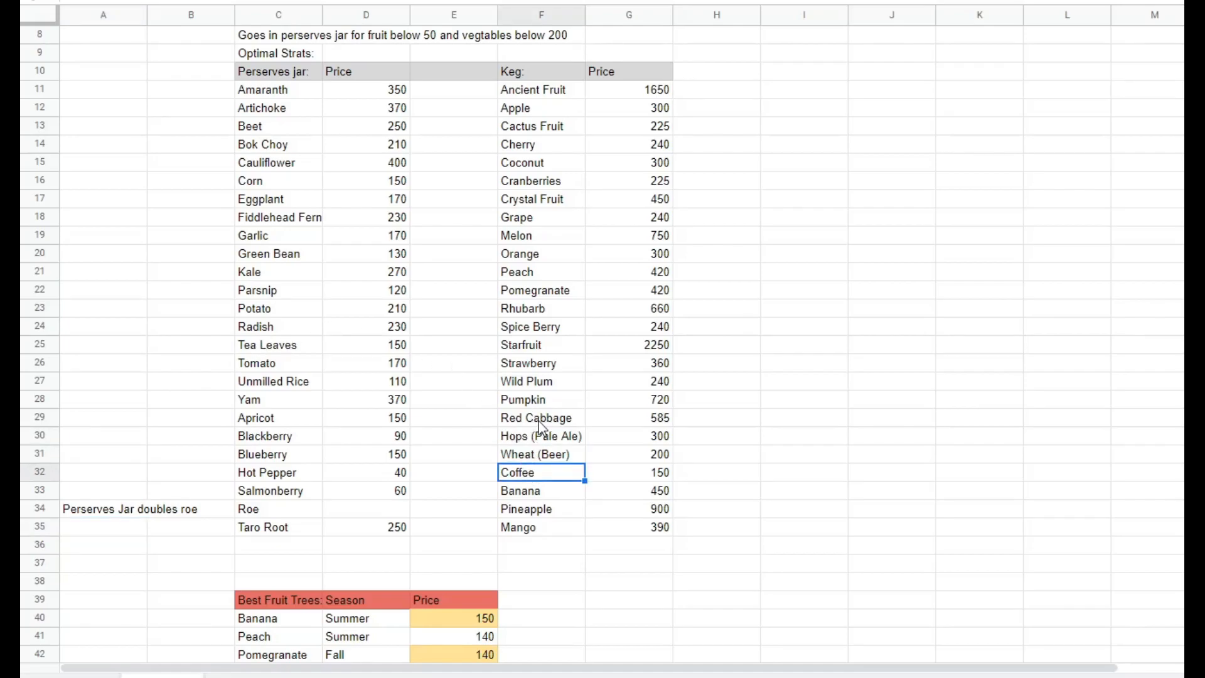
mouse_move(561, 210)
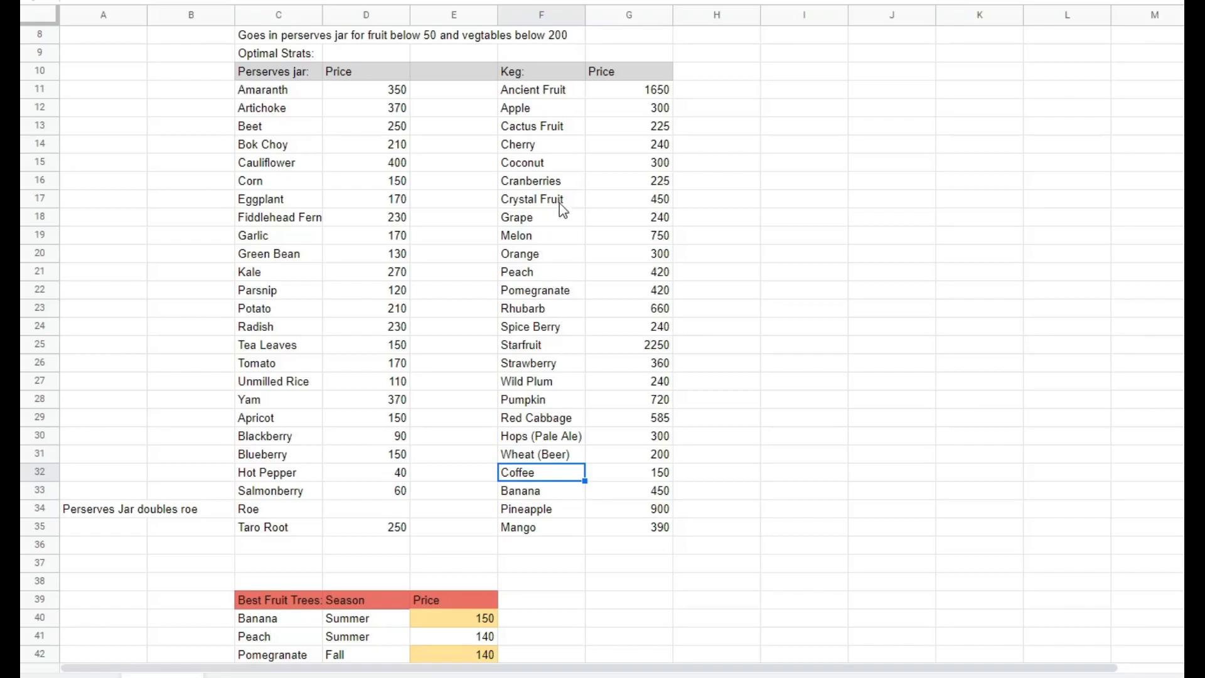
mouse_move(307, 332)
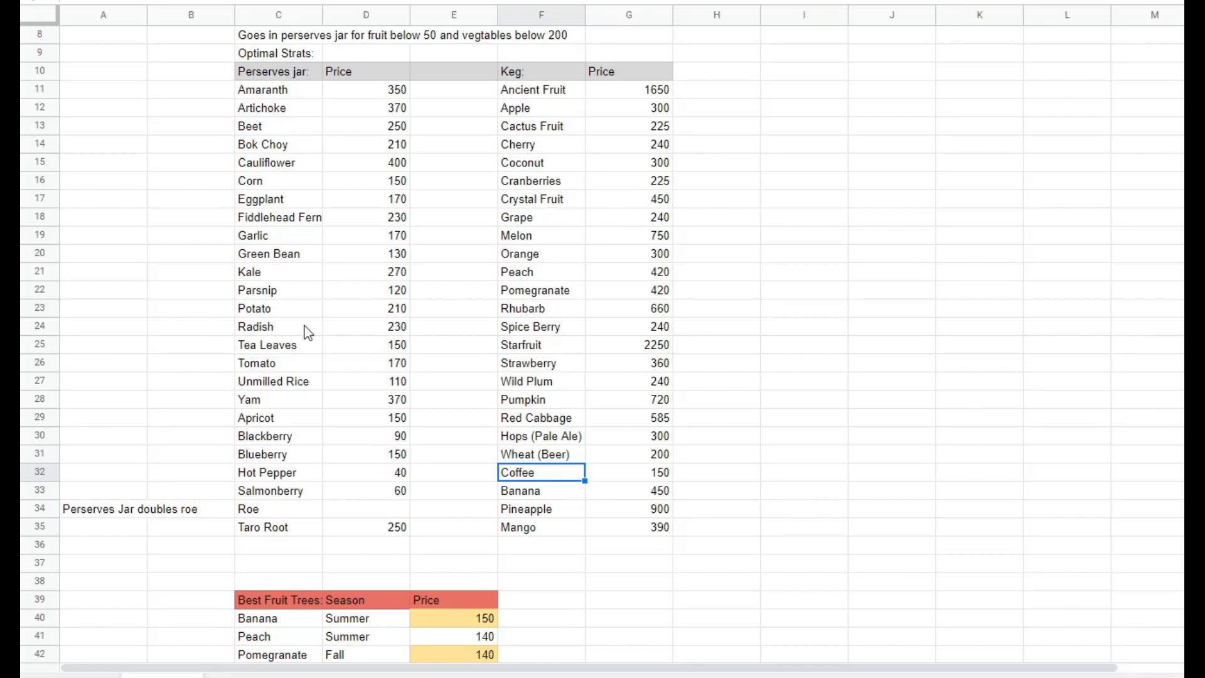
mouse_move(284, 221)
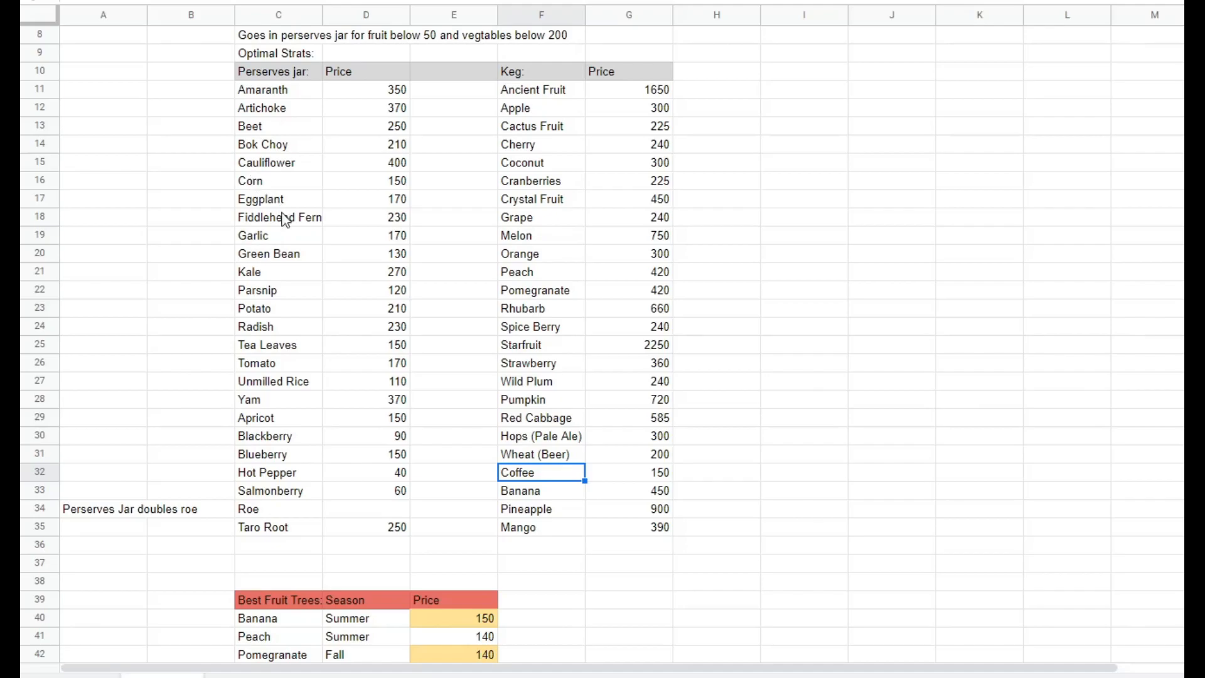
left_click(278, 344)
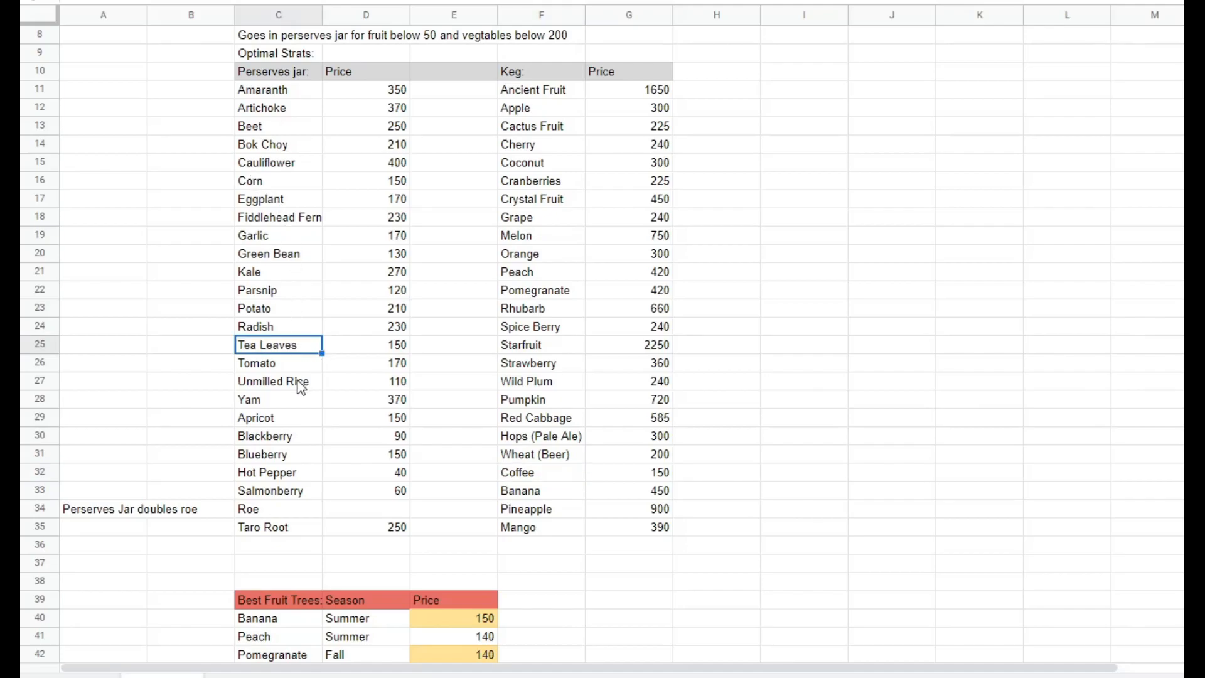
mouse_move(360, 378)
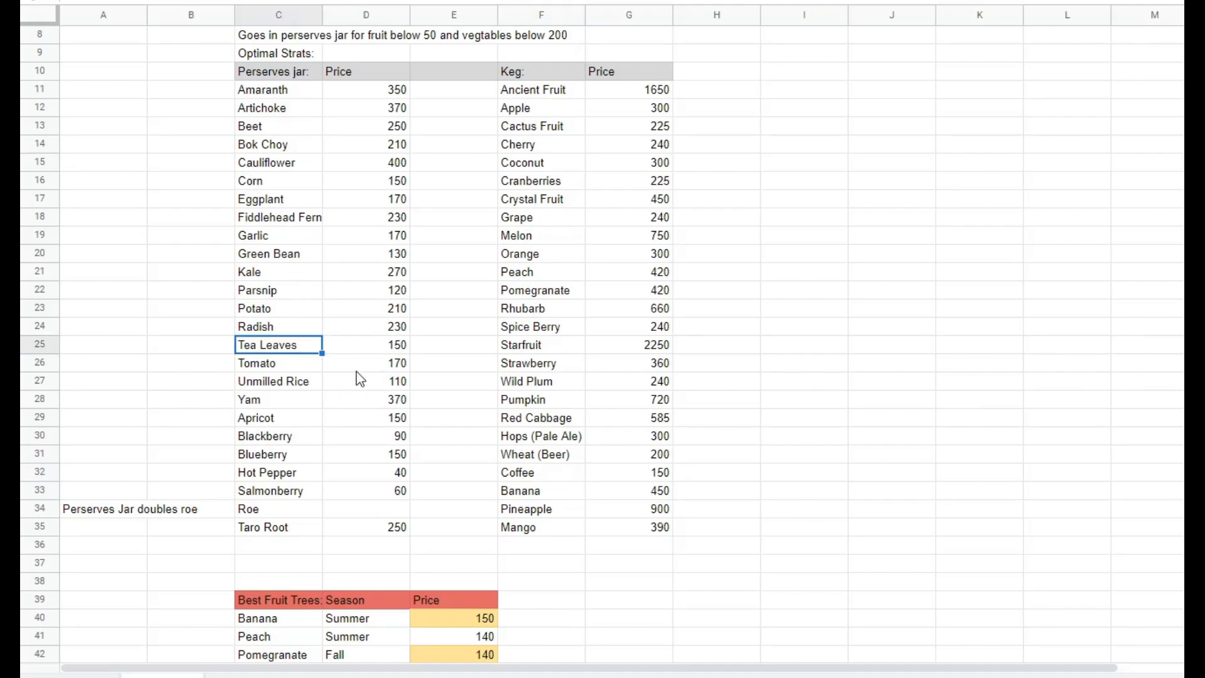
mouse_move(384, 305)
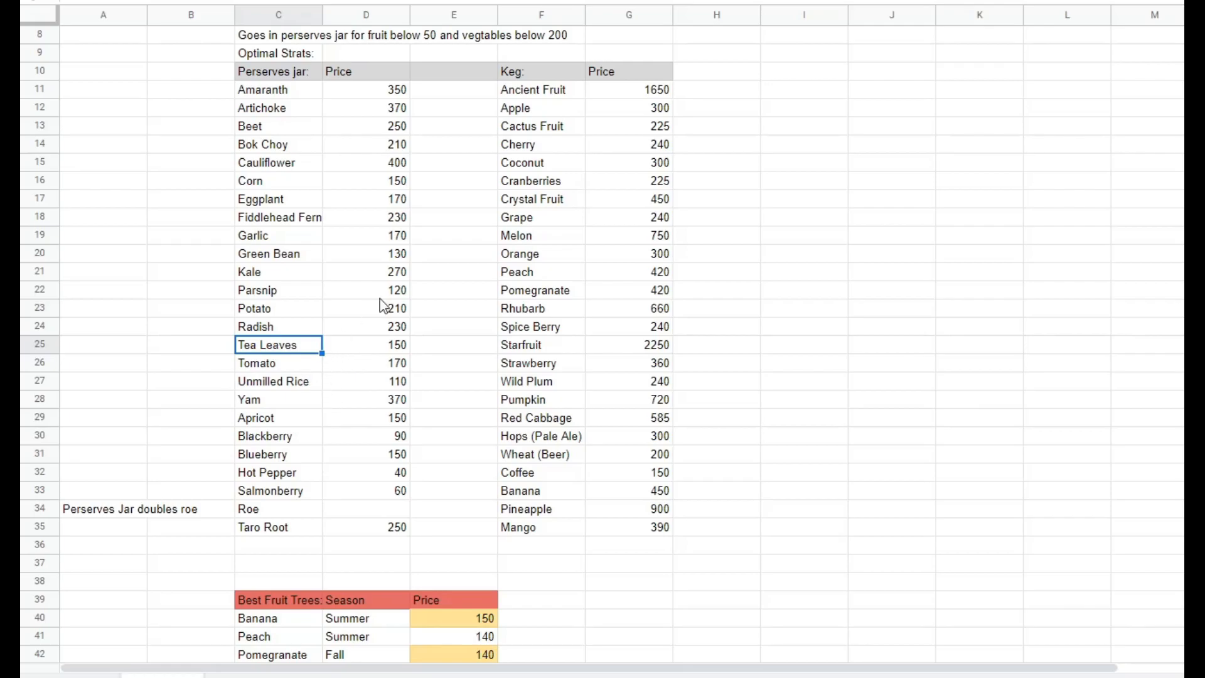
scroll("down", 3)
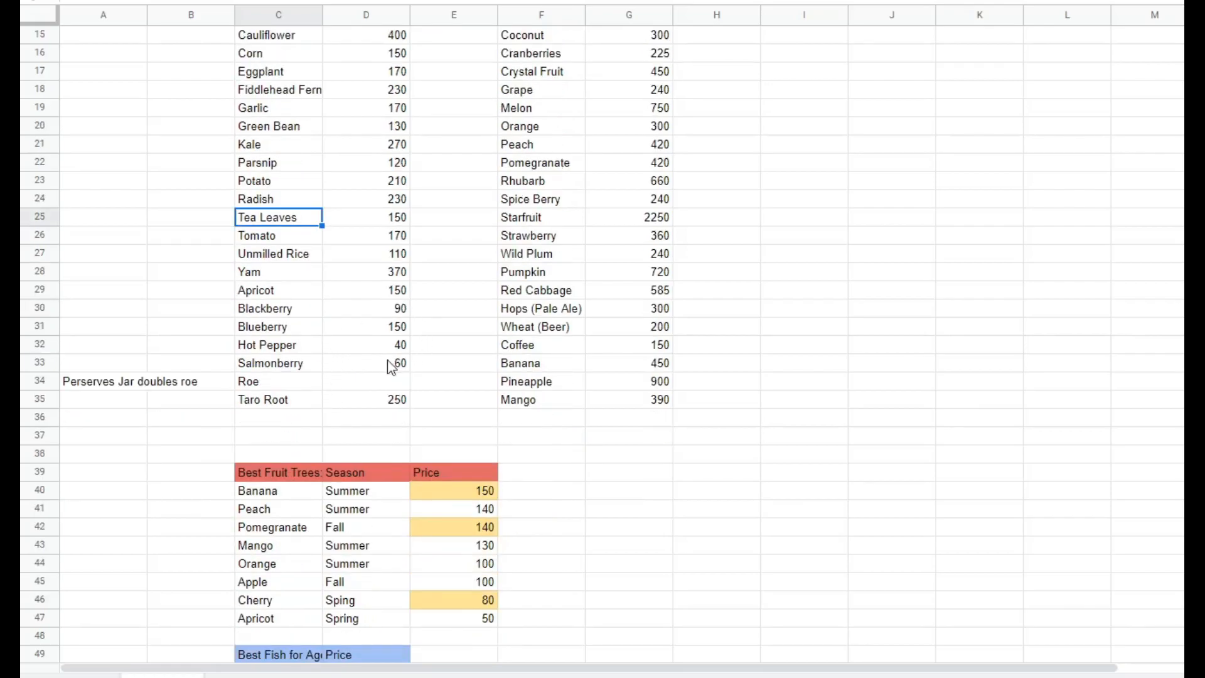
scroll("down", 3)
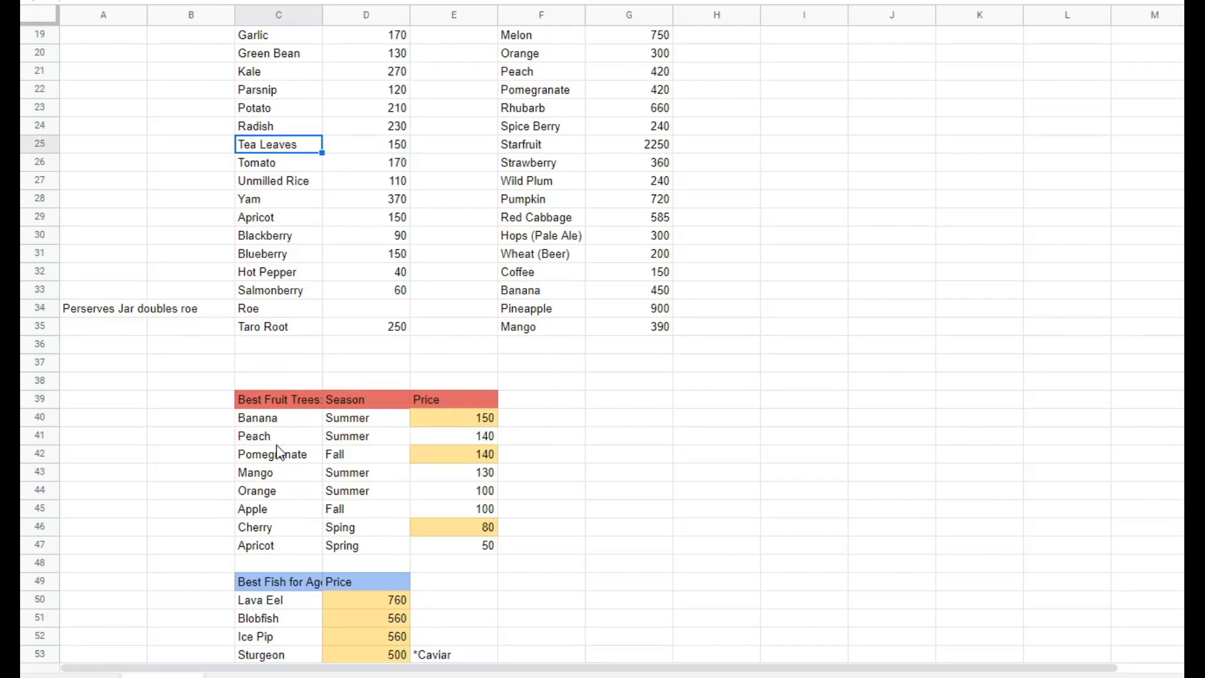
scroll("down", 3)
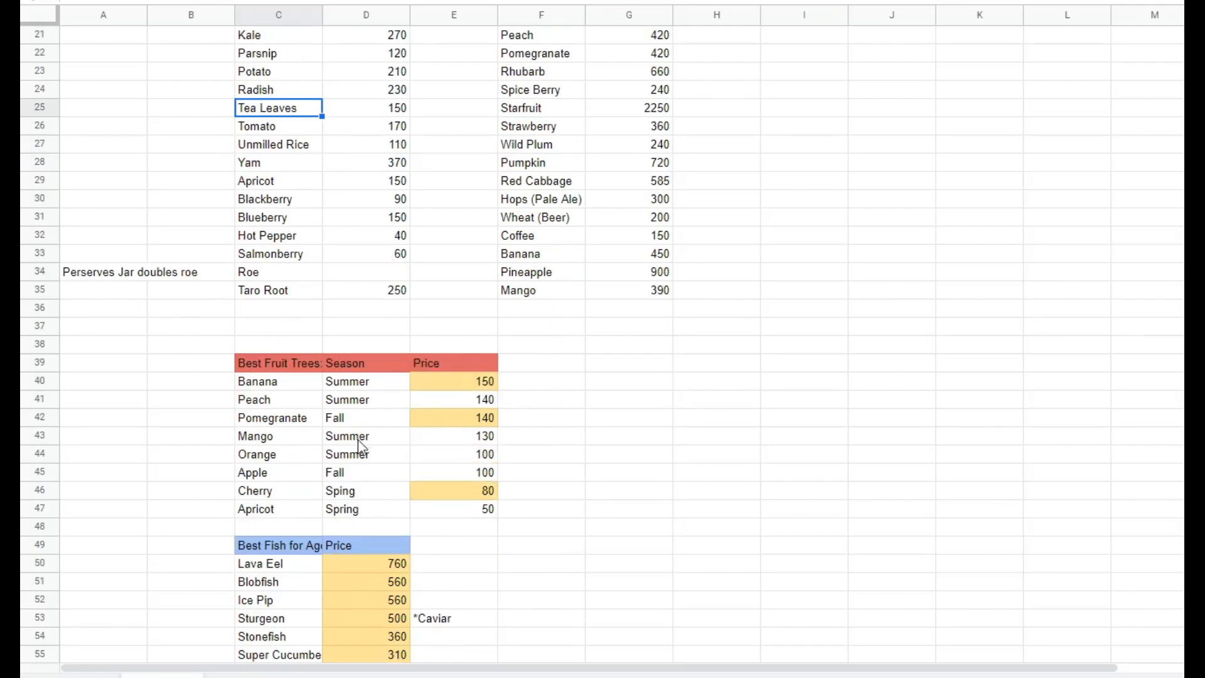
mouse_move(437, 519)
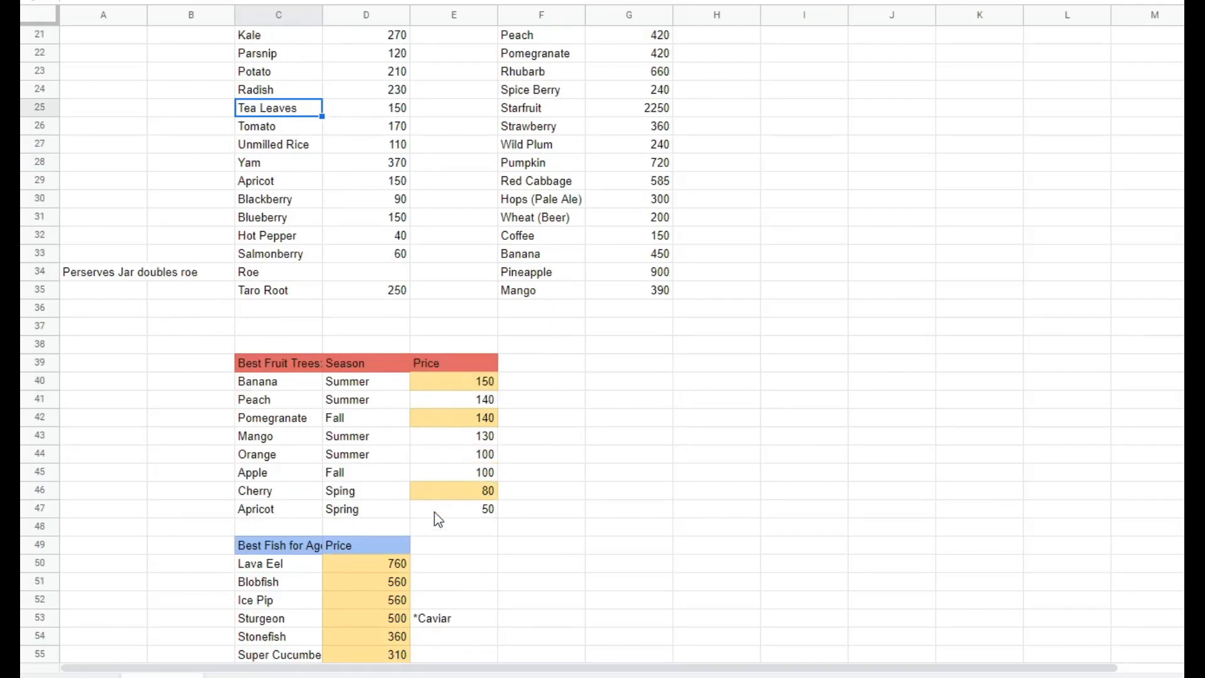
left_click(453, 490)
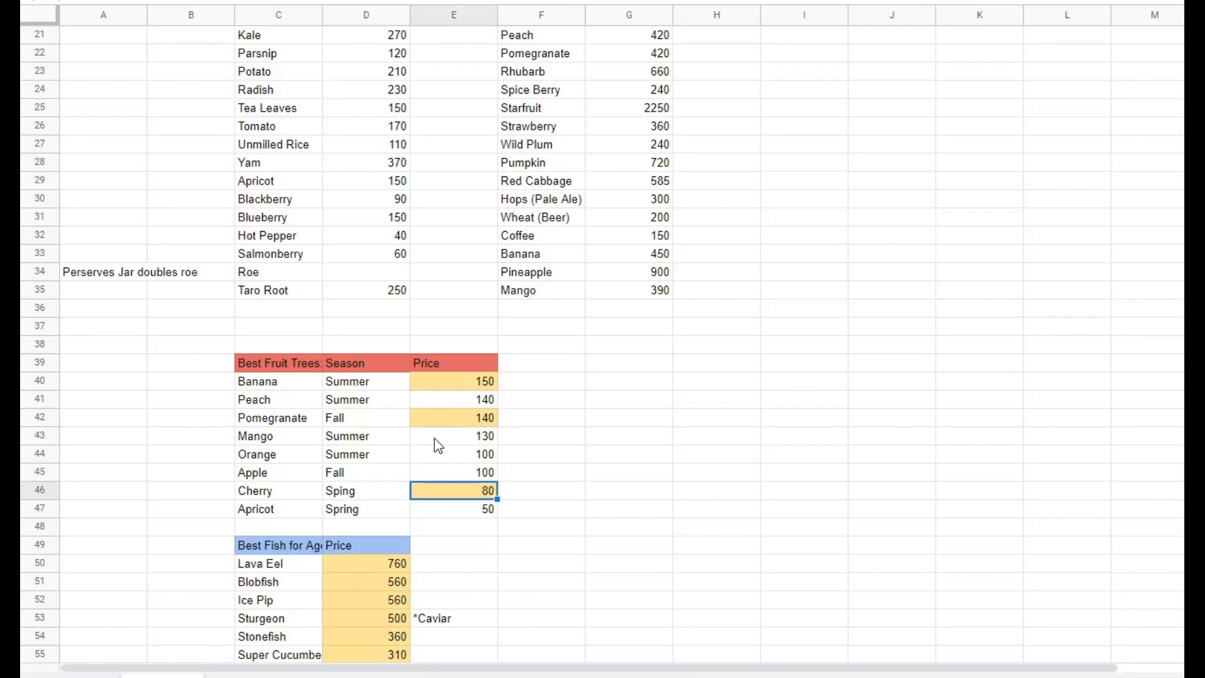
left_click(453, 381)
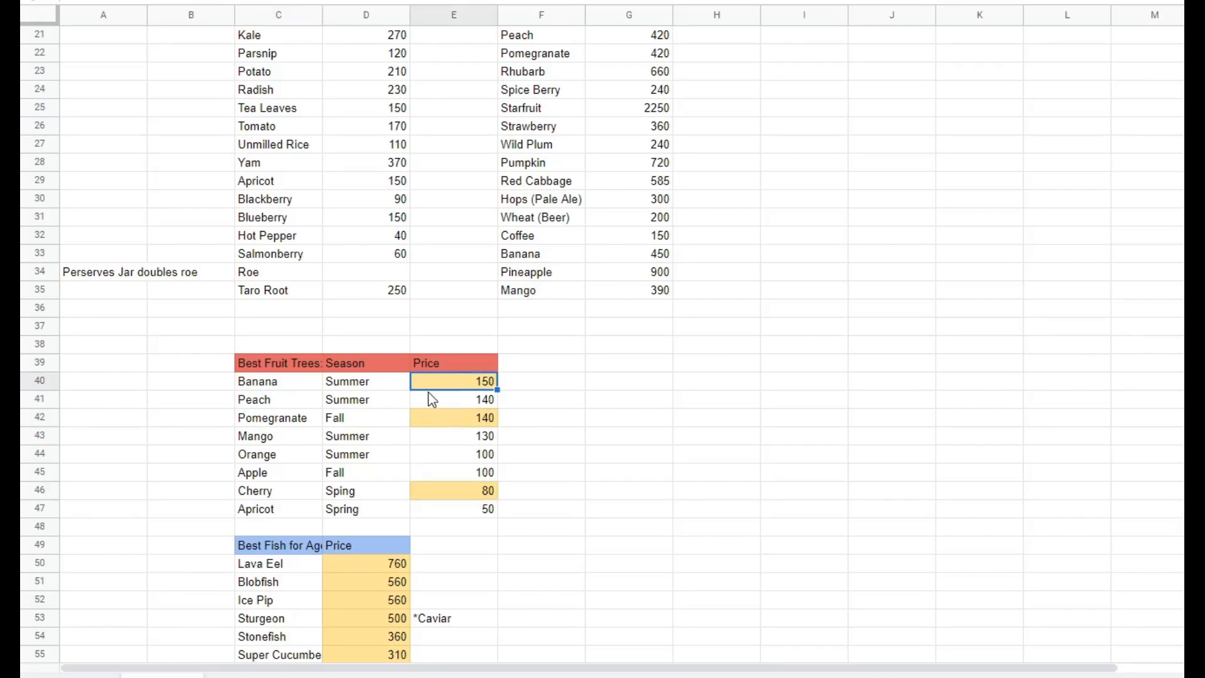
left_click(453, 417)
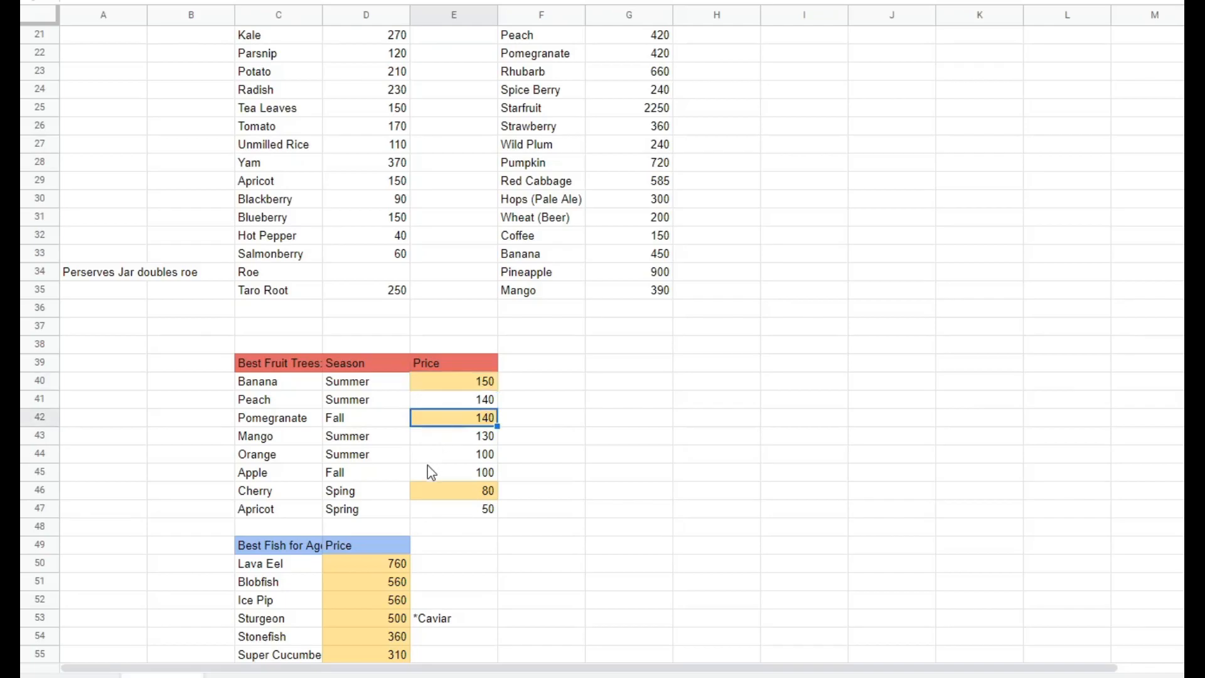
left_click(453, 490)
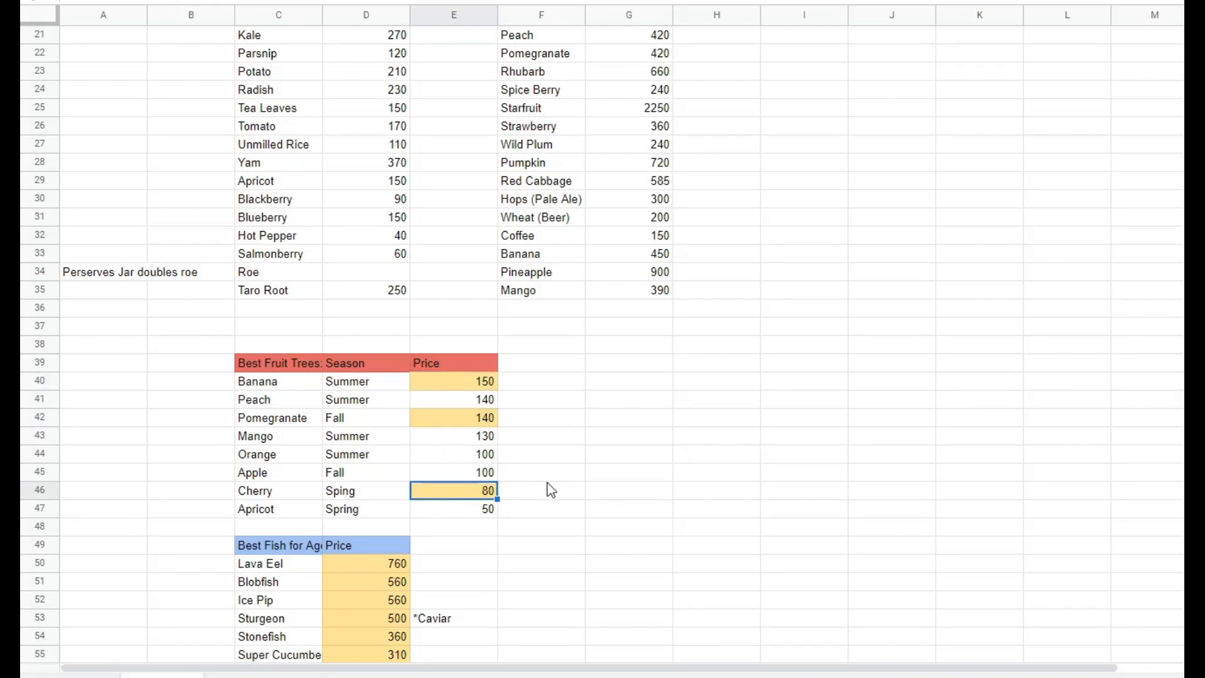
left_click(542, 472)
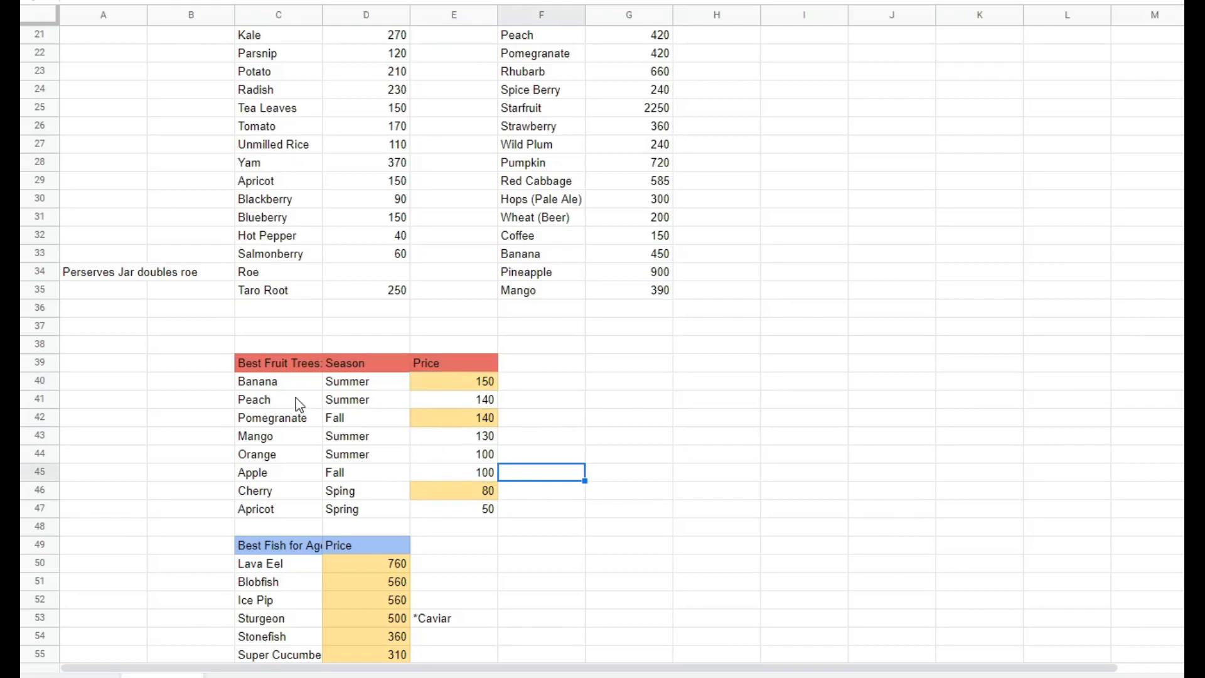
left_click(278, 435)
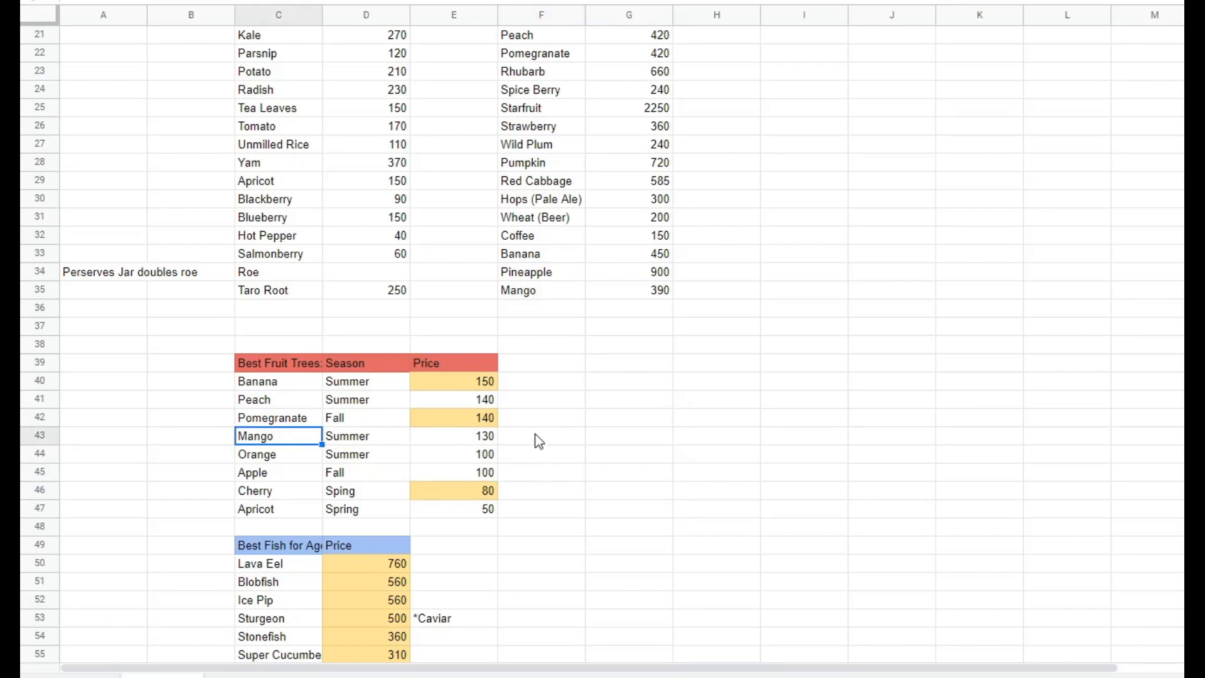
left_click(541, 436)
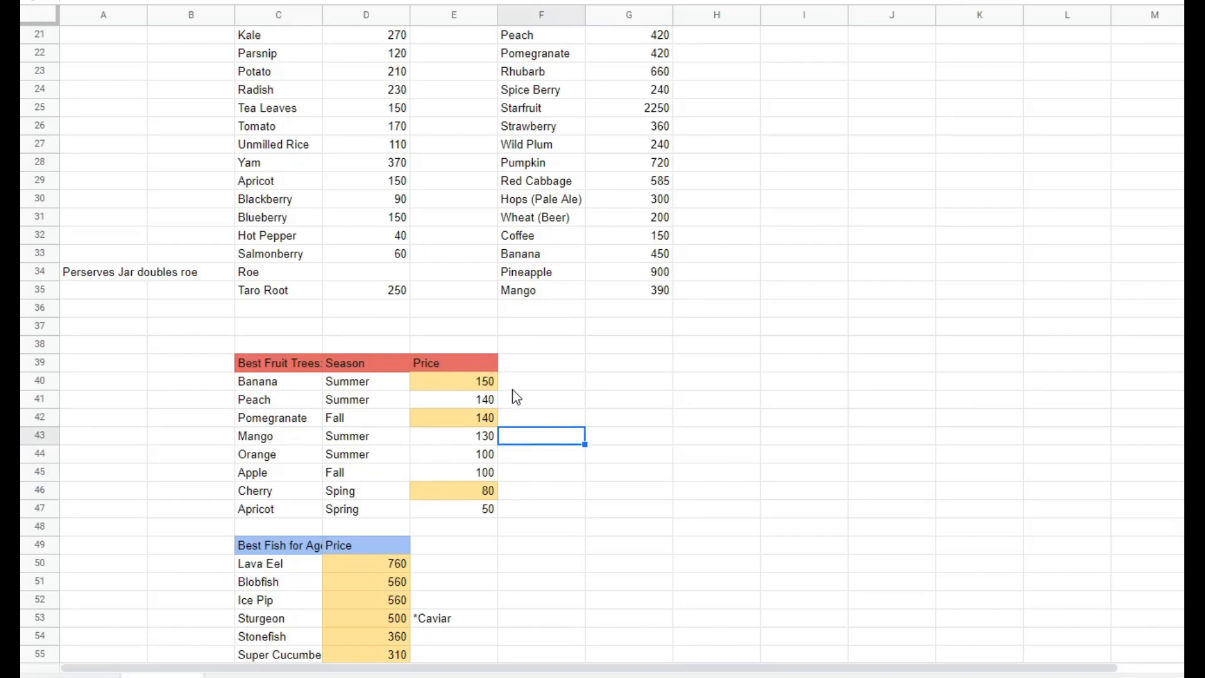
scroll("down", 3)
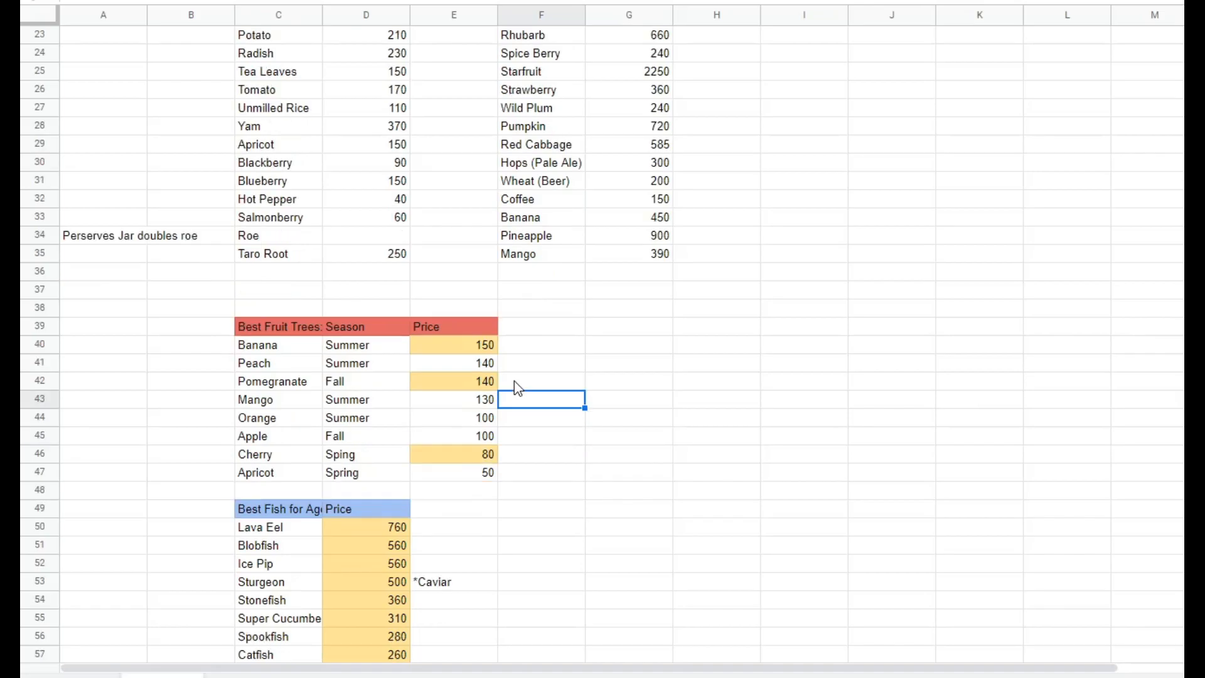
scroll("down", 3)
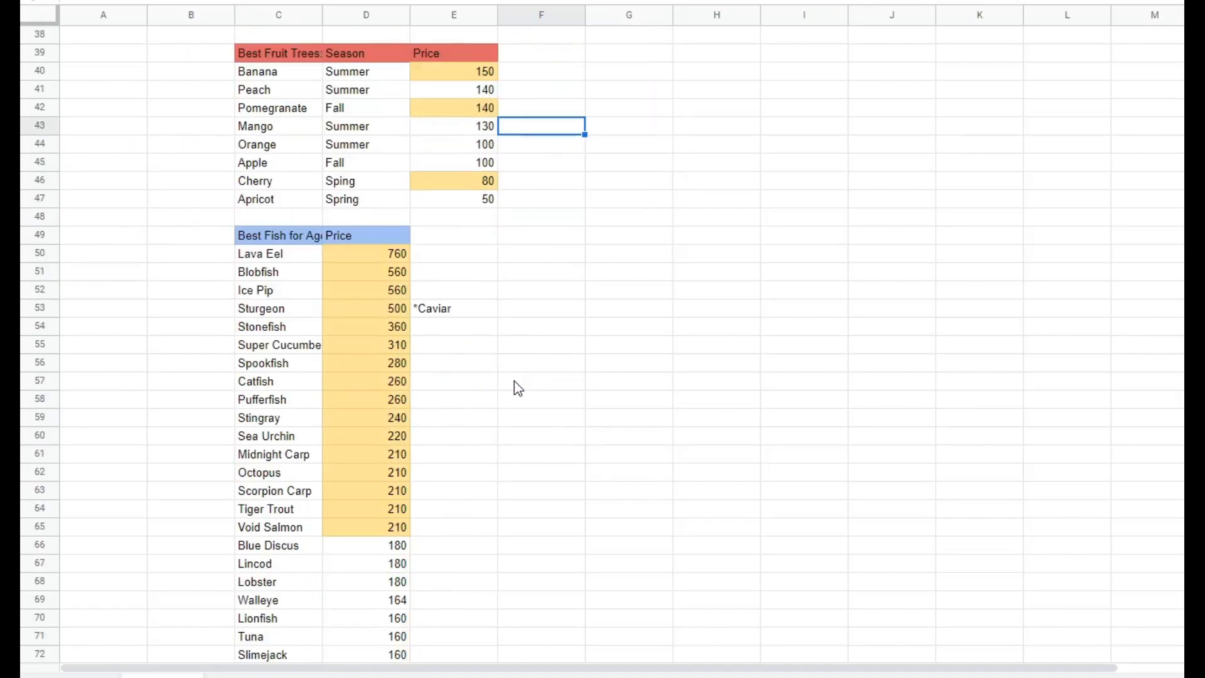
scroll("down", 3)
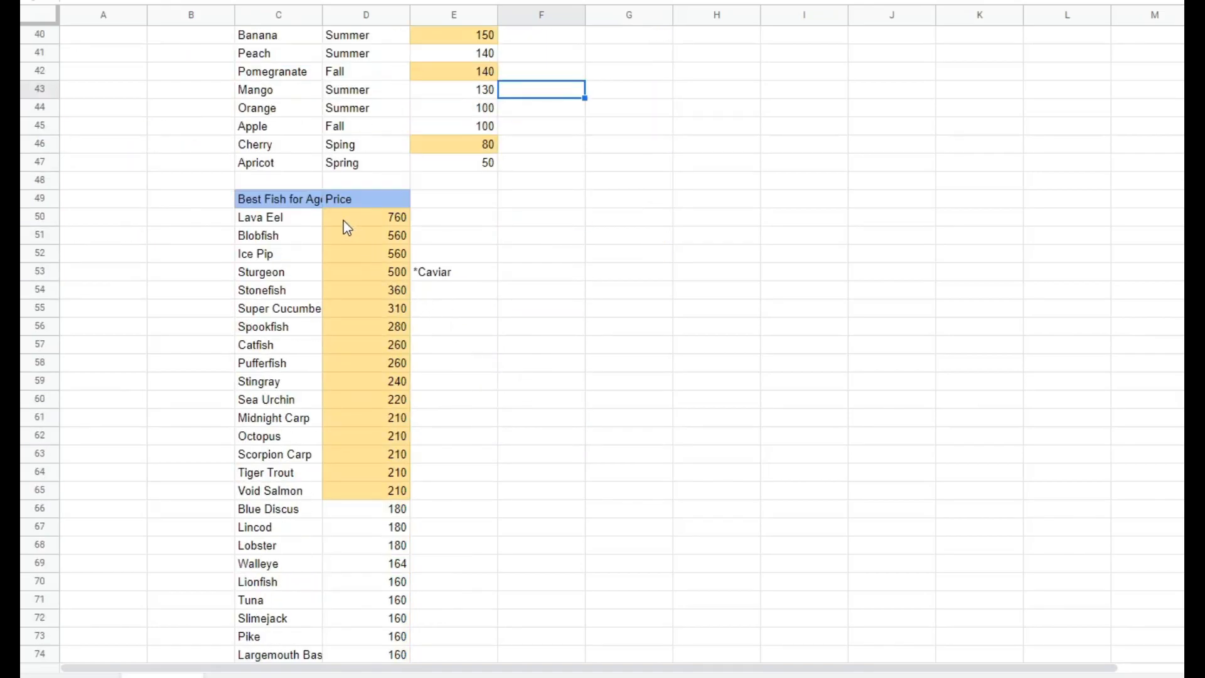
left_click(366, 216)
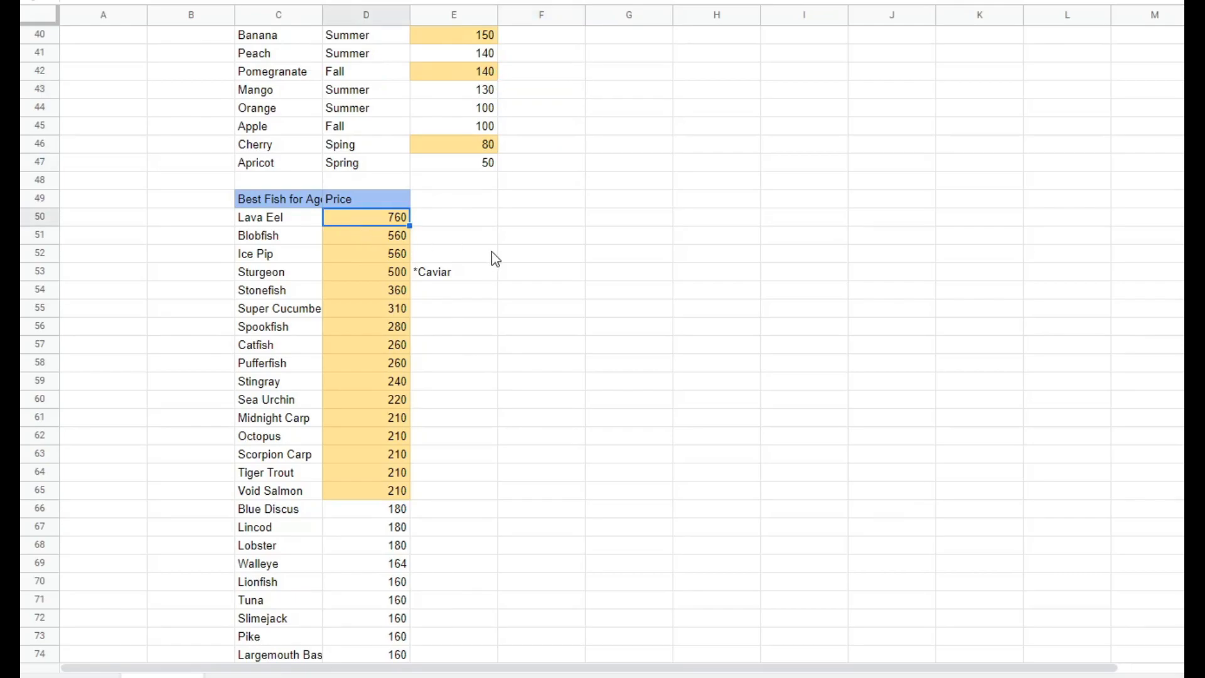
left_click(453, 253)
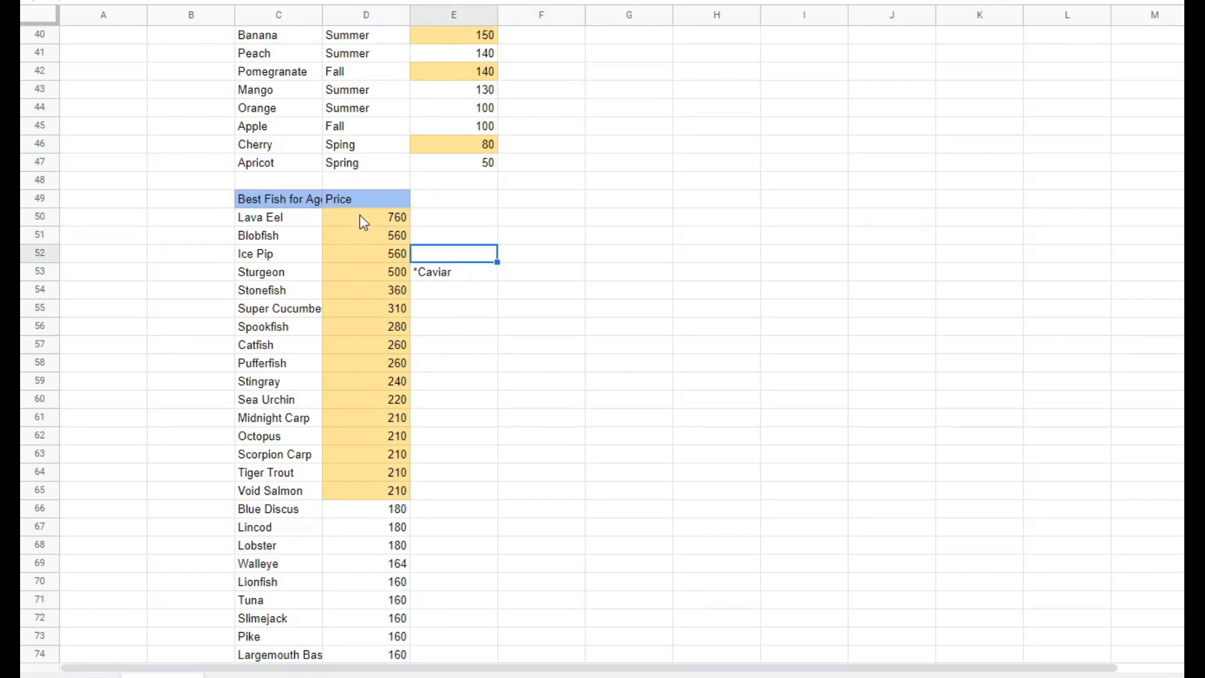
left_click(366, 216)
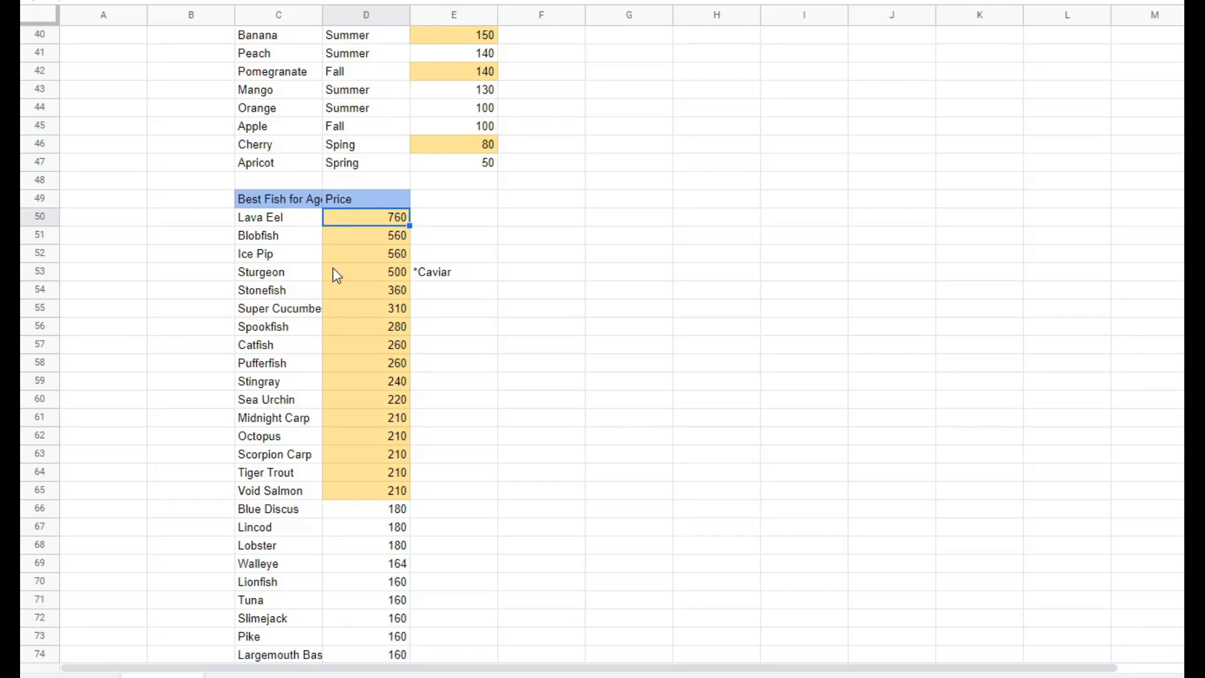
left_click(366, 271)
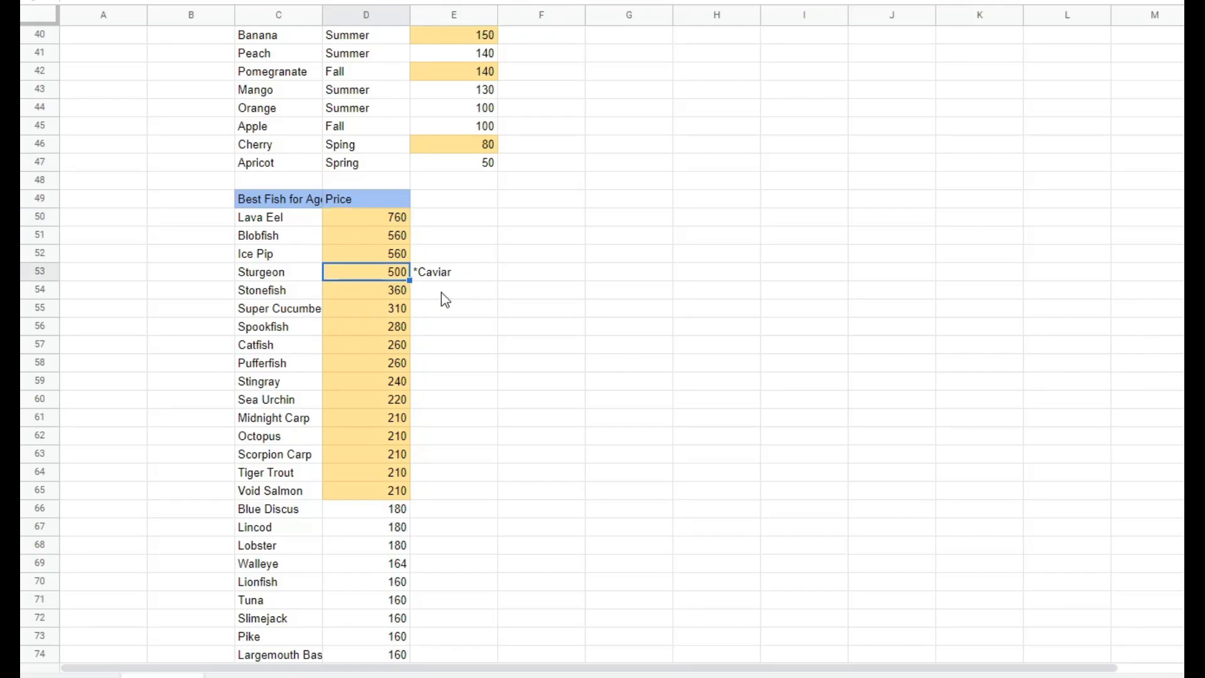
mouse_move(459, 282)
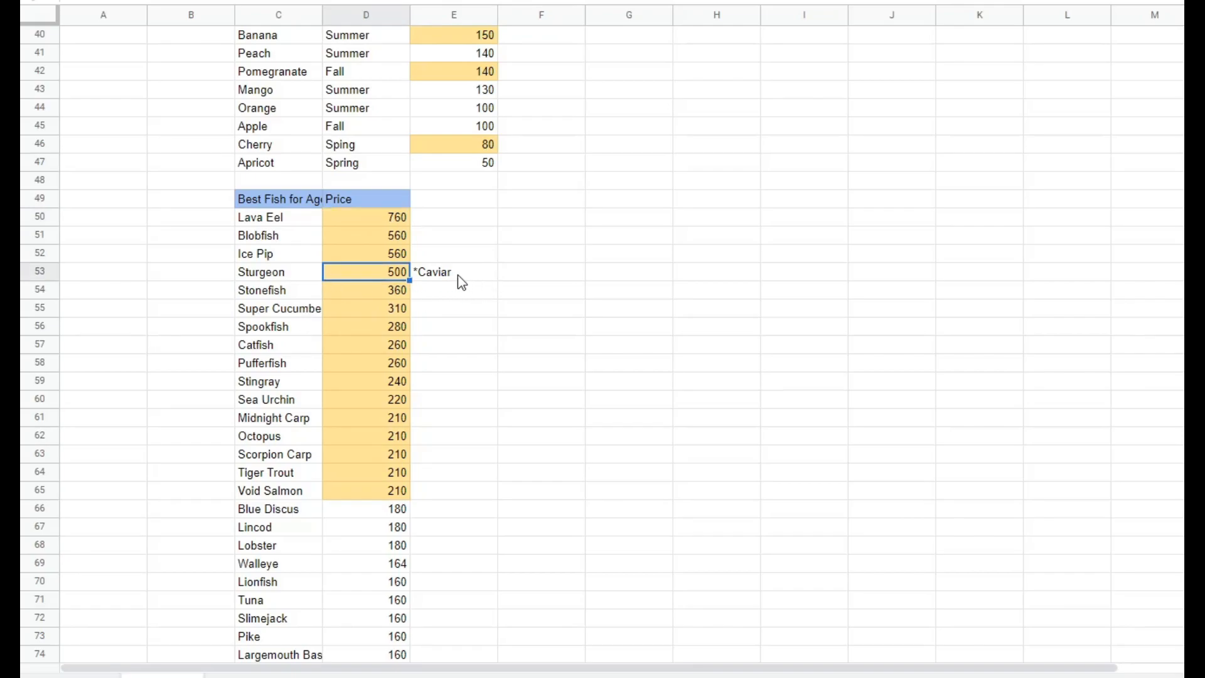
mouse_move(376, 286)
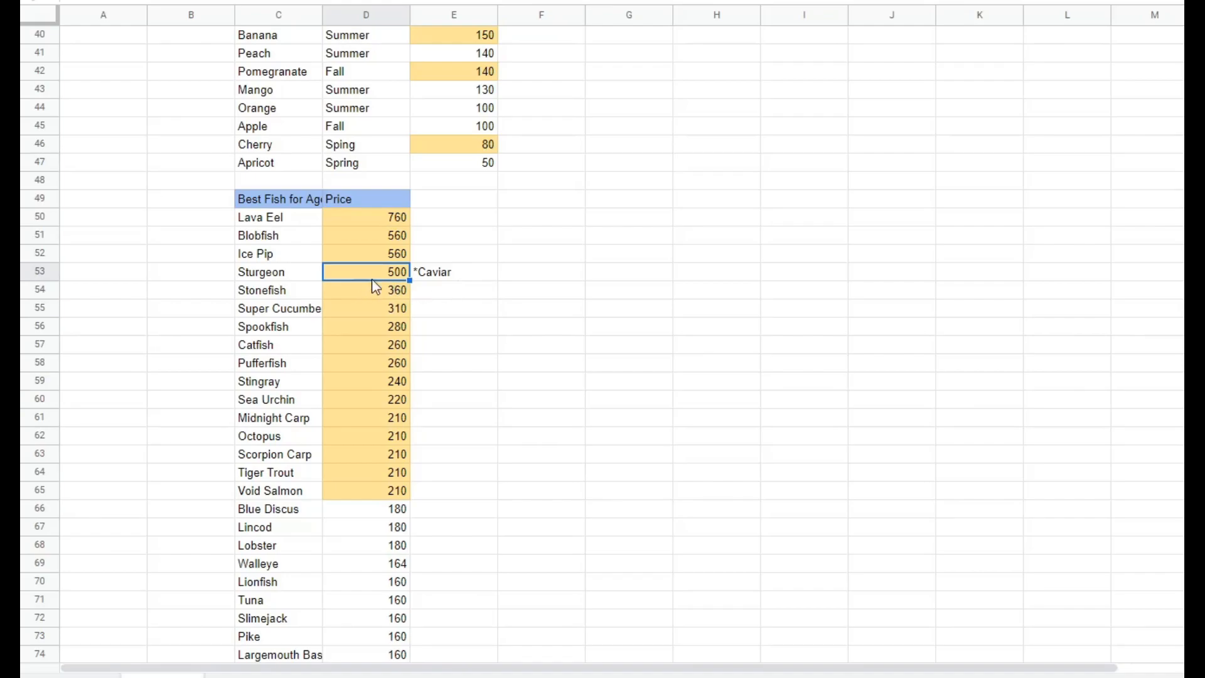
mouse_move(478, 298)
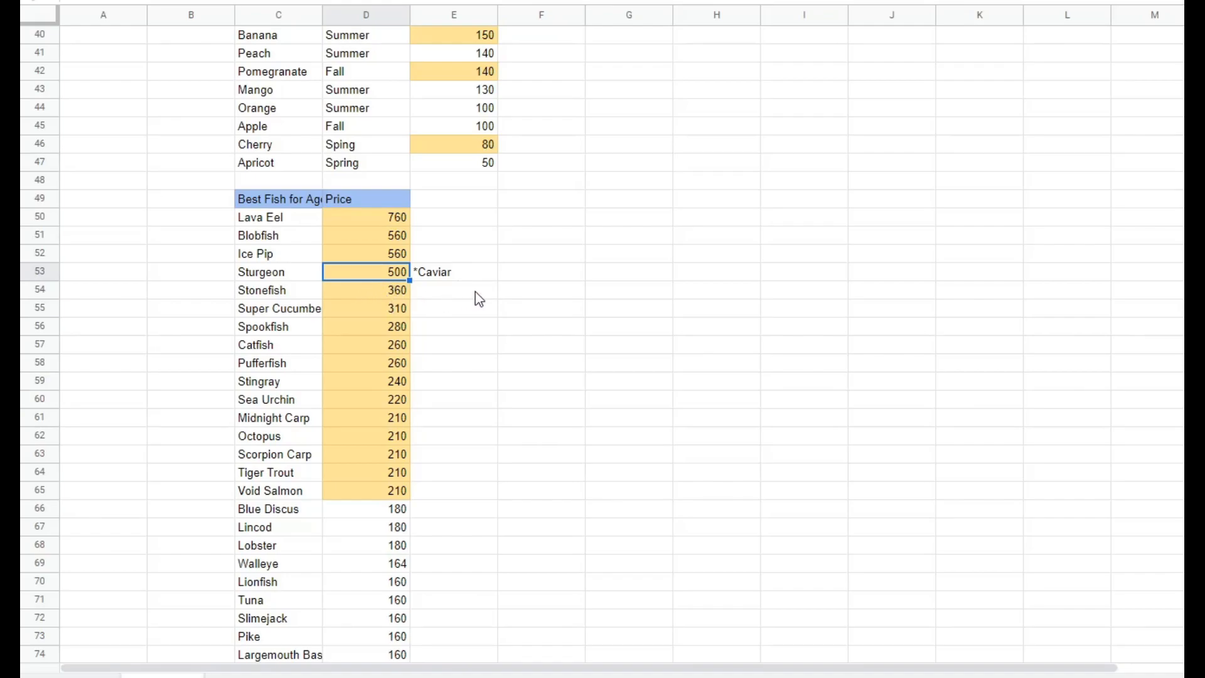
scroll("down", 3)
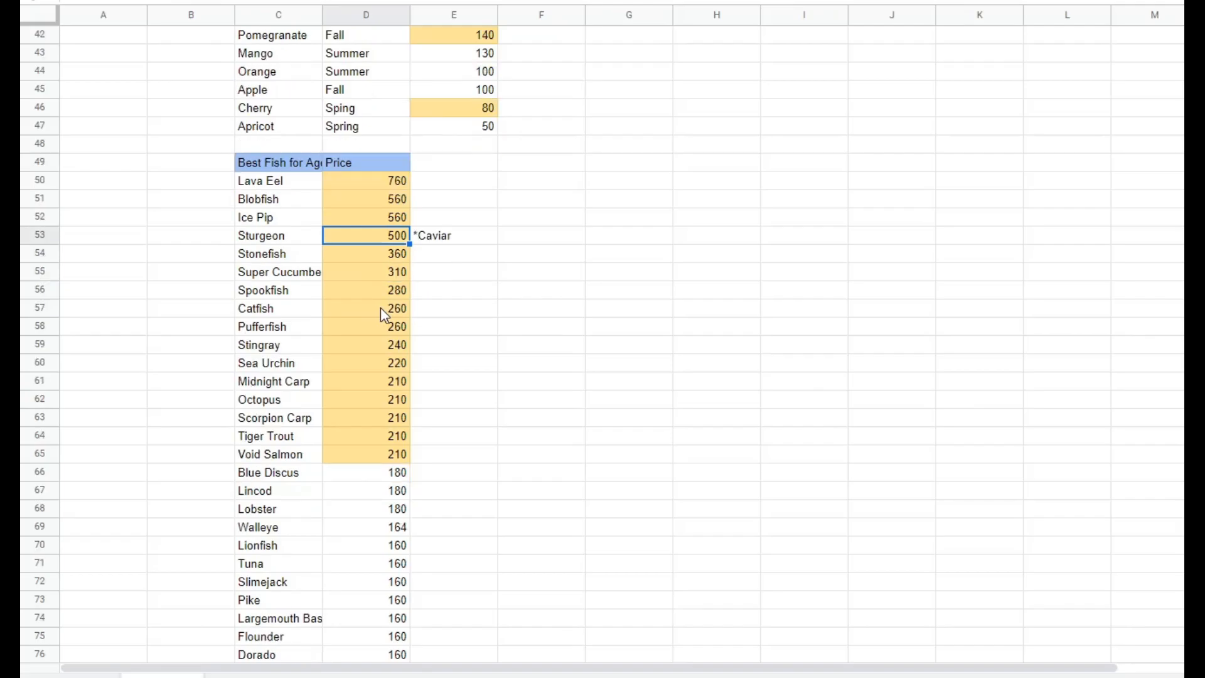
scroll("down", 3)
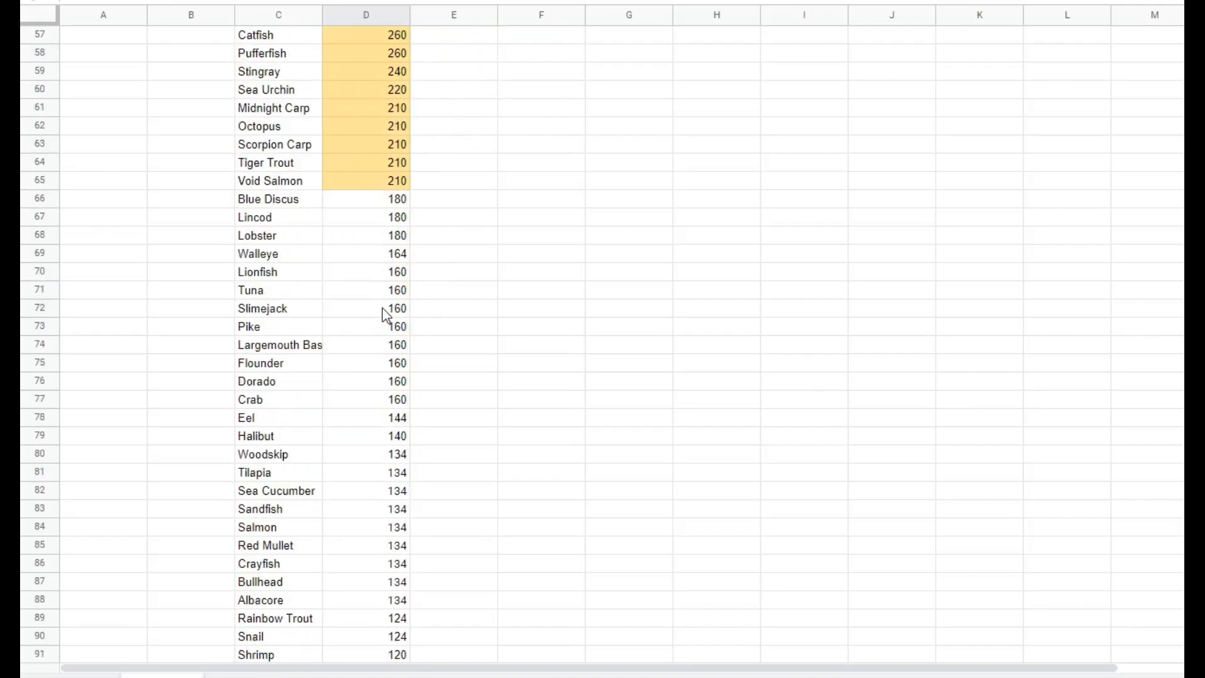
scroll("down", 3)
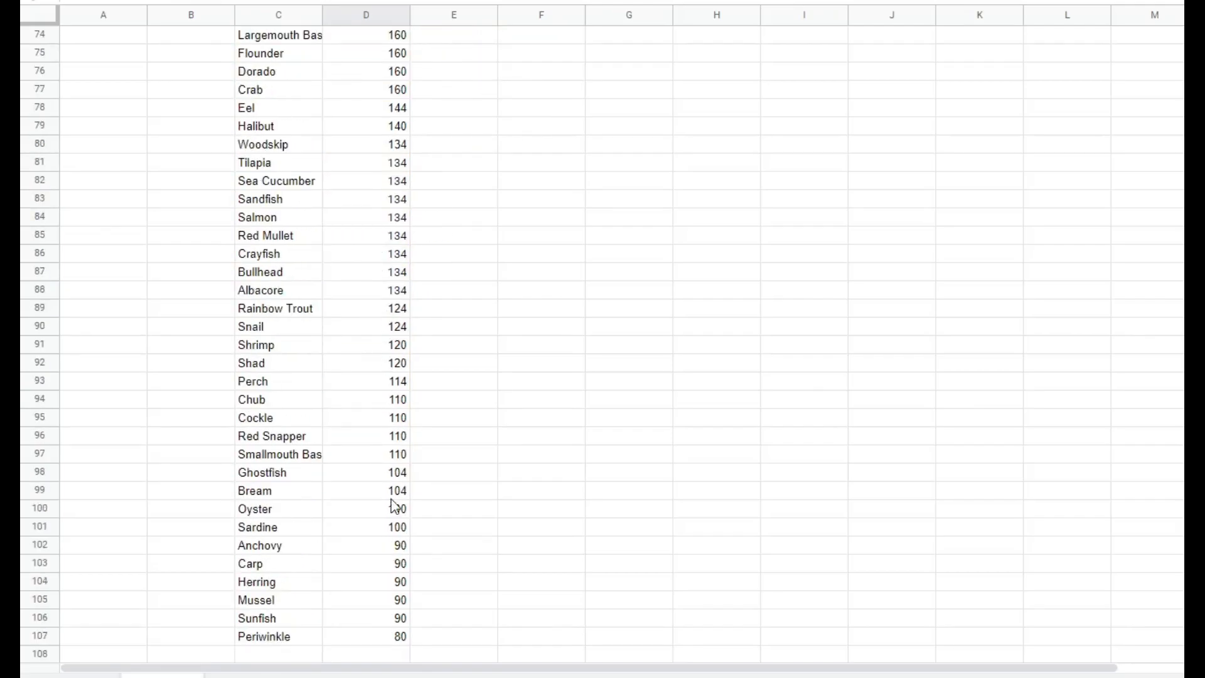
scroll("up", 3)
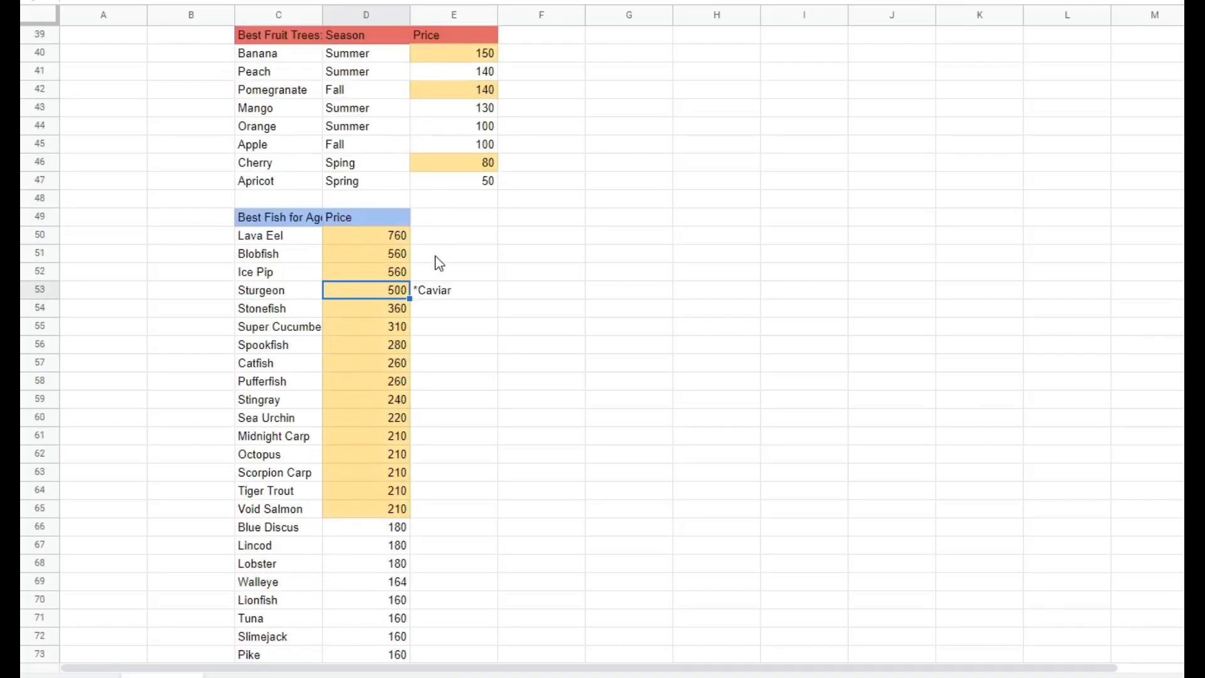
scroll("up", 3)
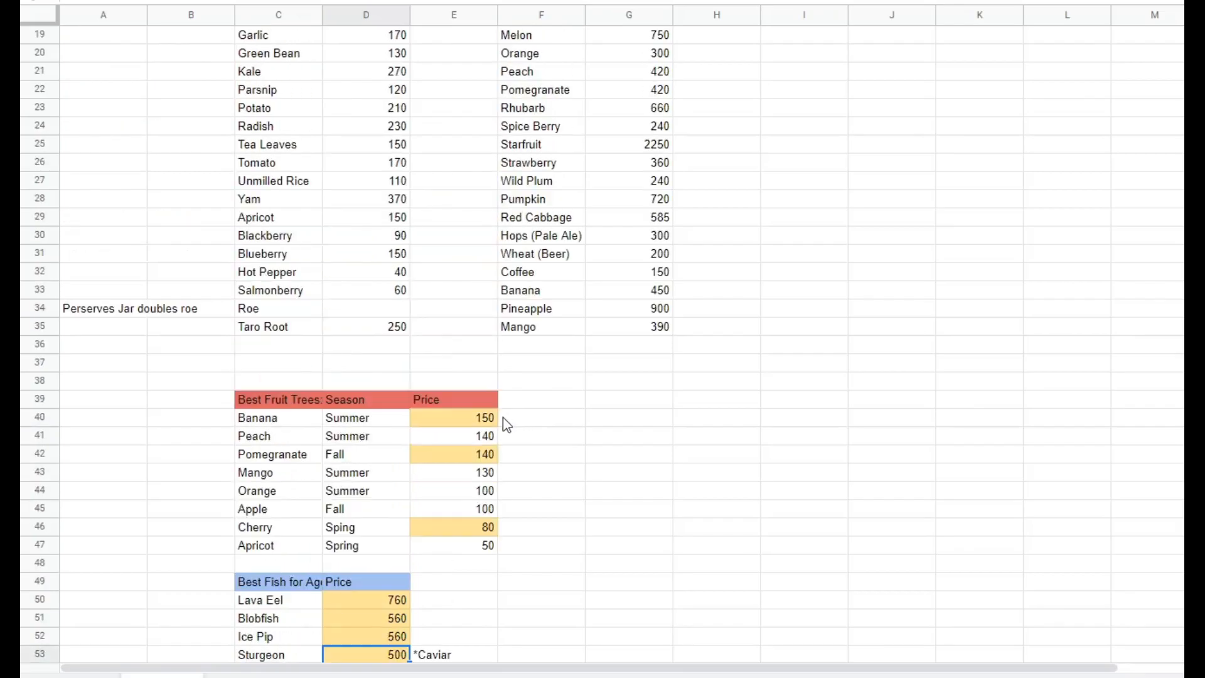
scroll("up", 3)
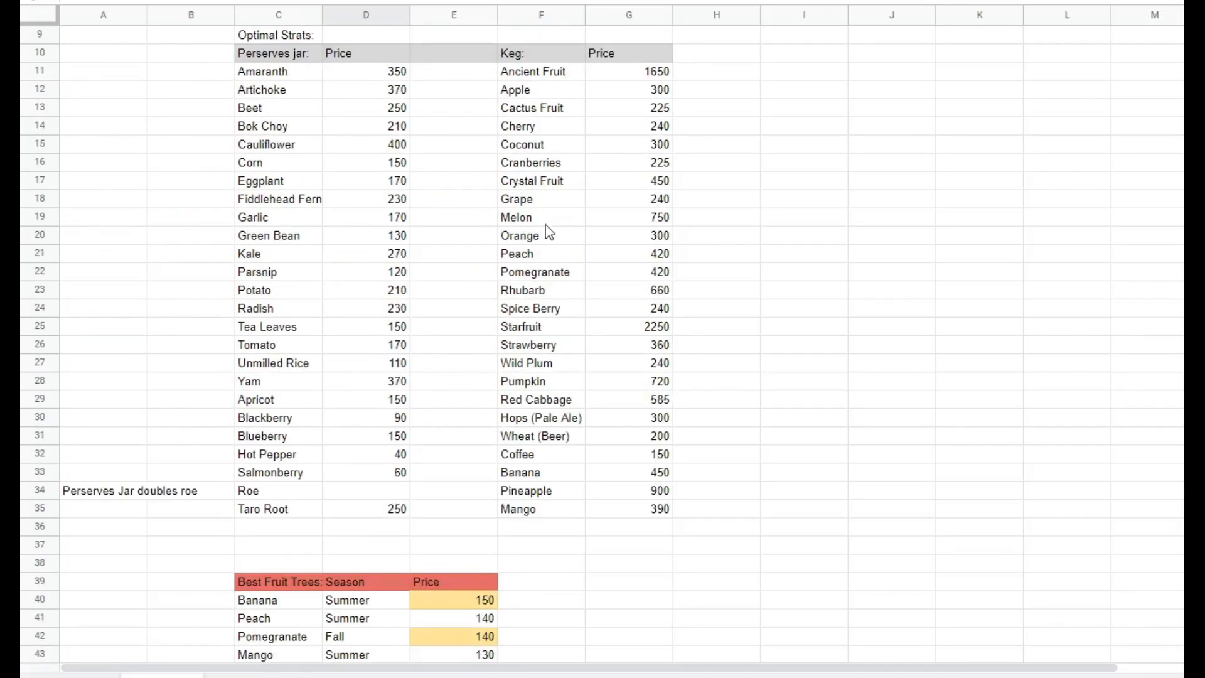
mouse_move(393, 283)
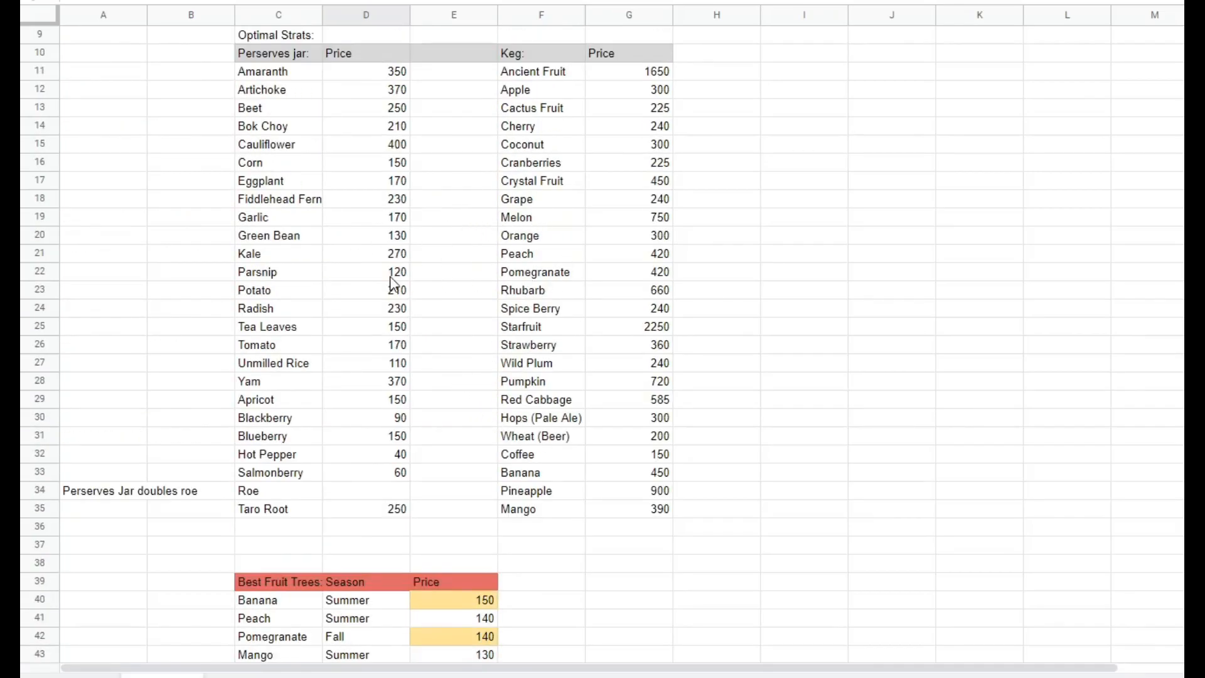
mouse_move(413, 275)
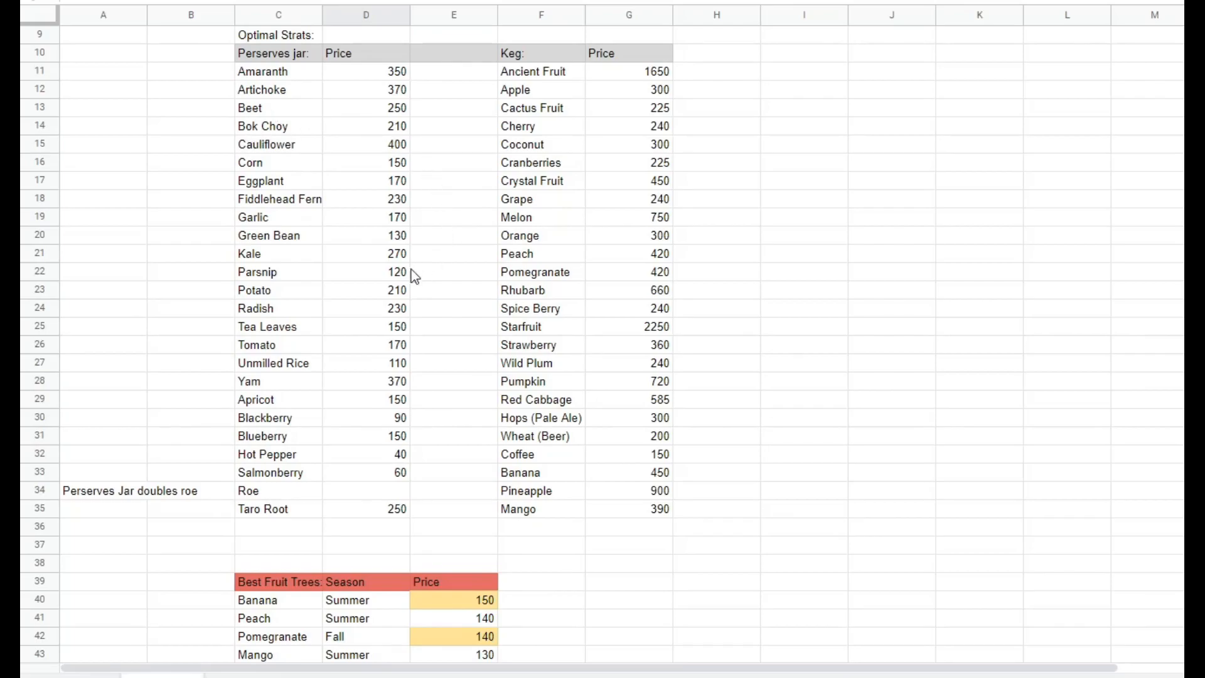